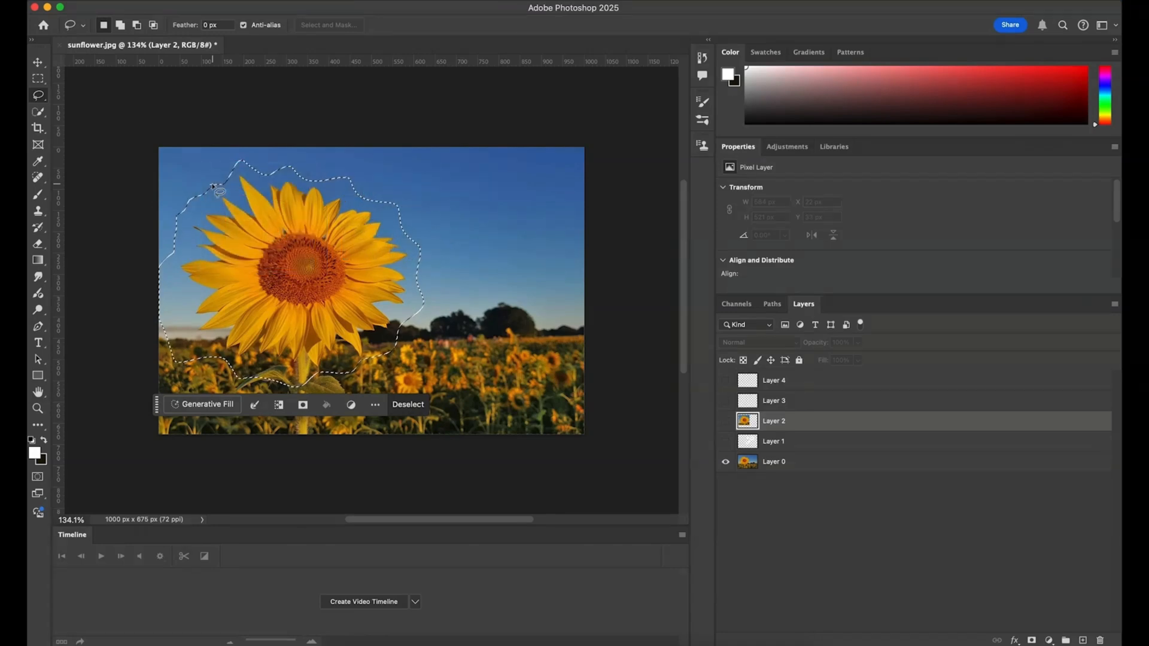
Show Layer 3's wavy sunflower cut-out alone by hiding Layer 0 beneath it.
click(774, 400)
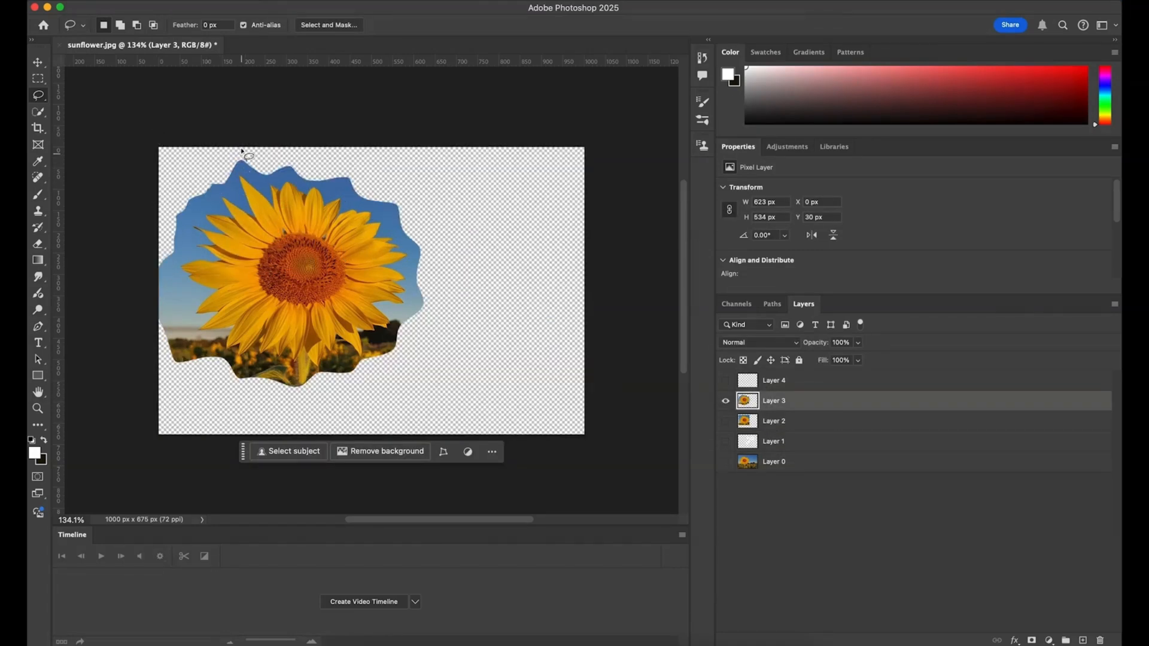
mouse_move(371, 264)
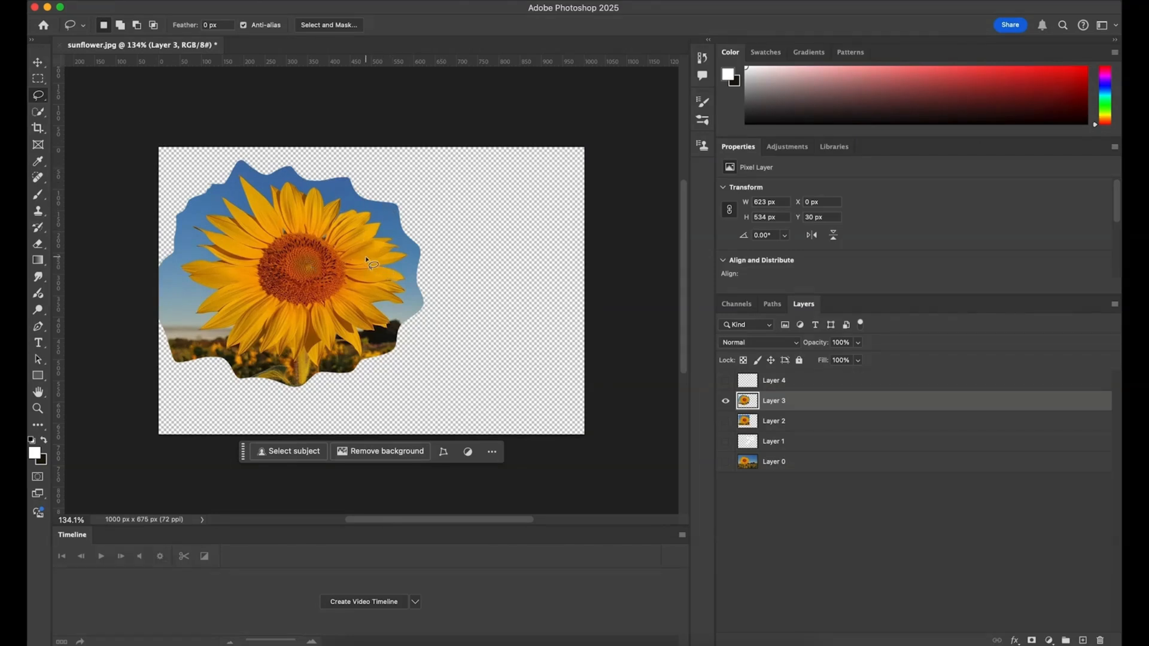
click(774, 461)
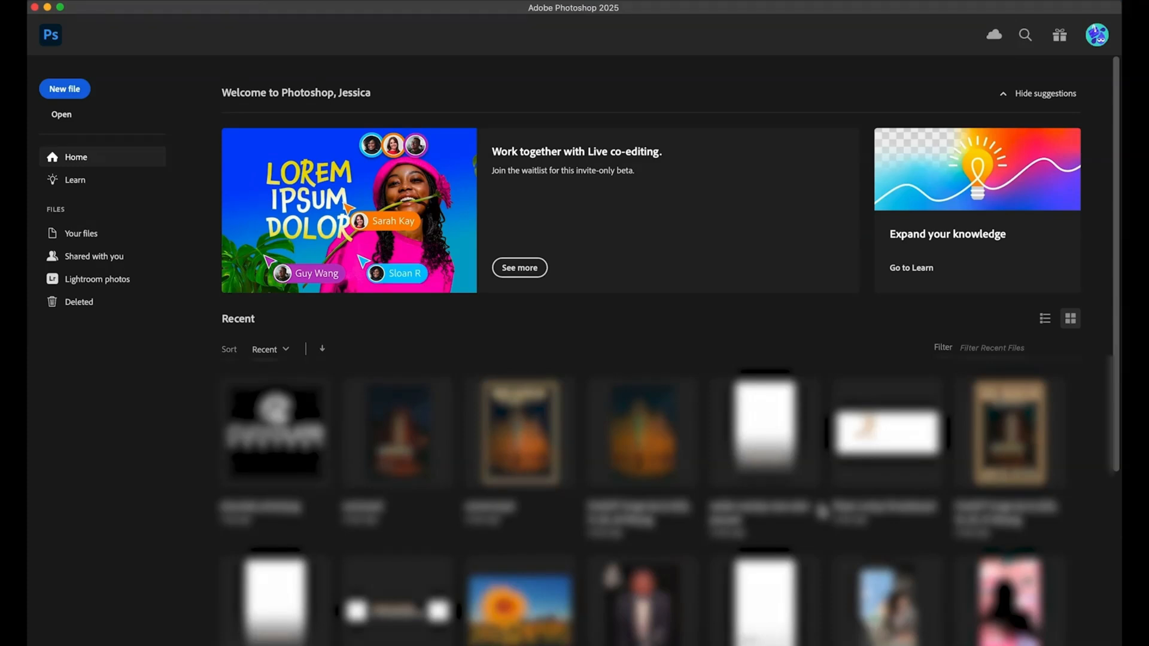
Create a new document from the Home screen, reopening the sunflower photo.
click(65, 88)
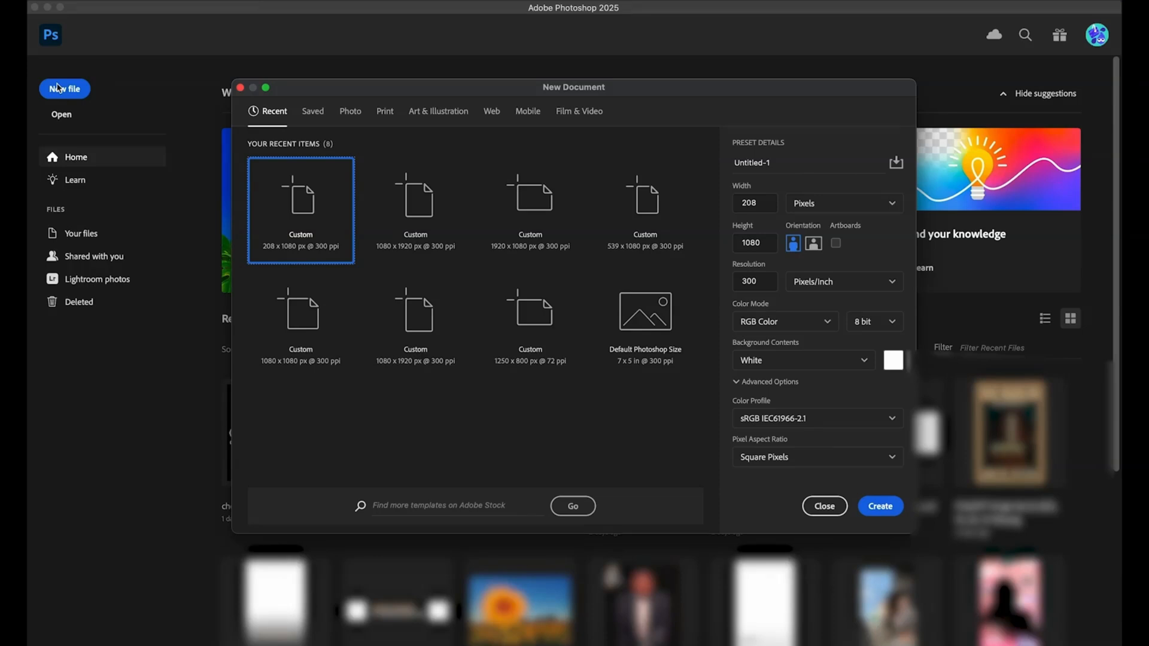
click(823, 506)
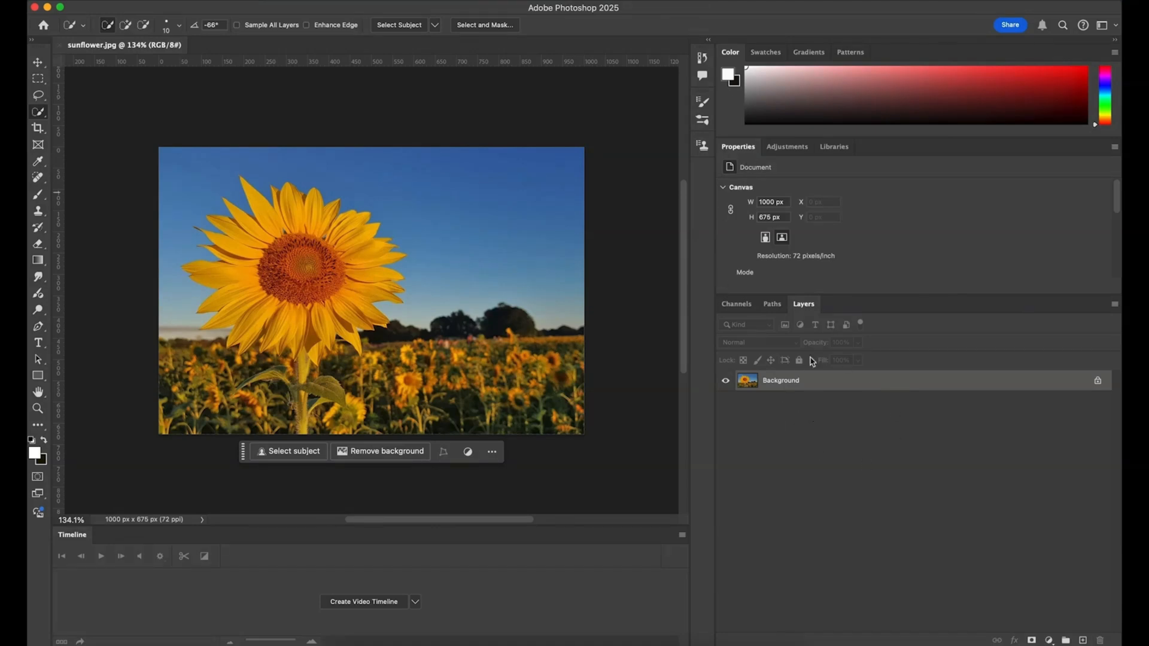
mouse_move(468, 445)
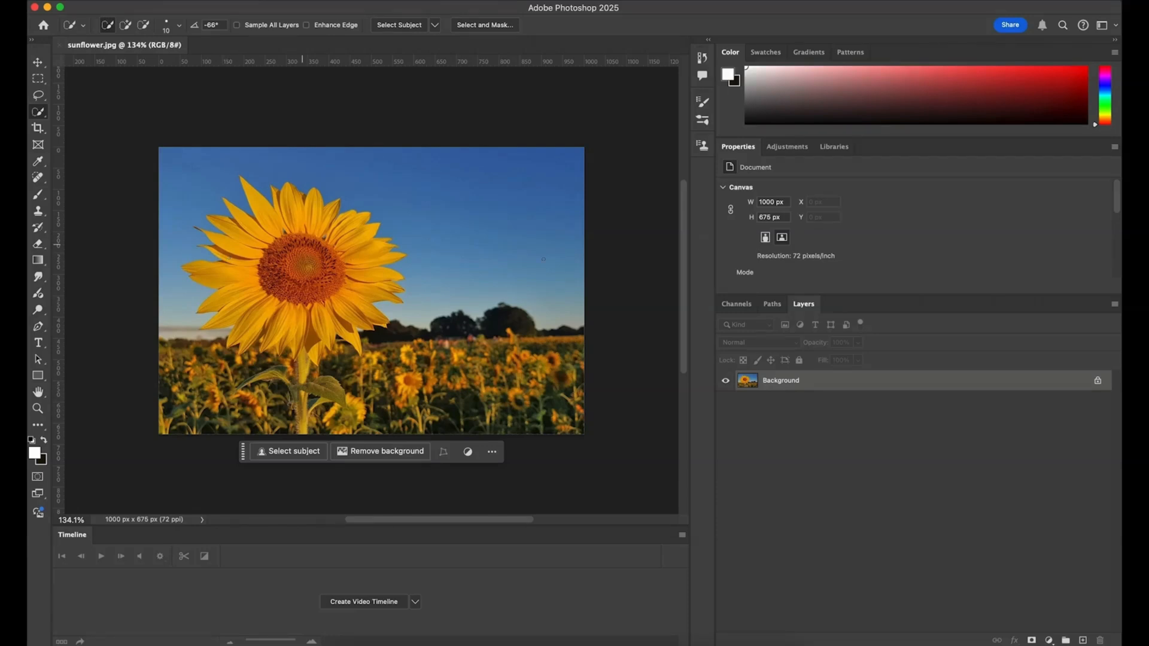
mouse_move(1102, 388)
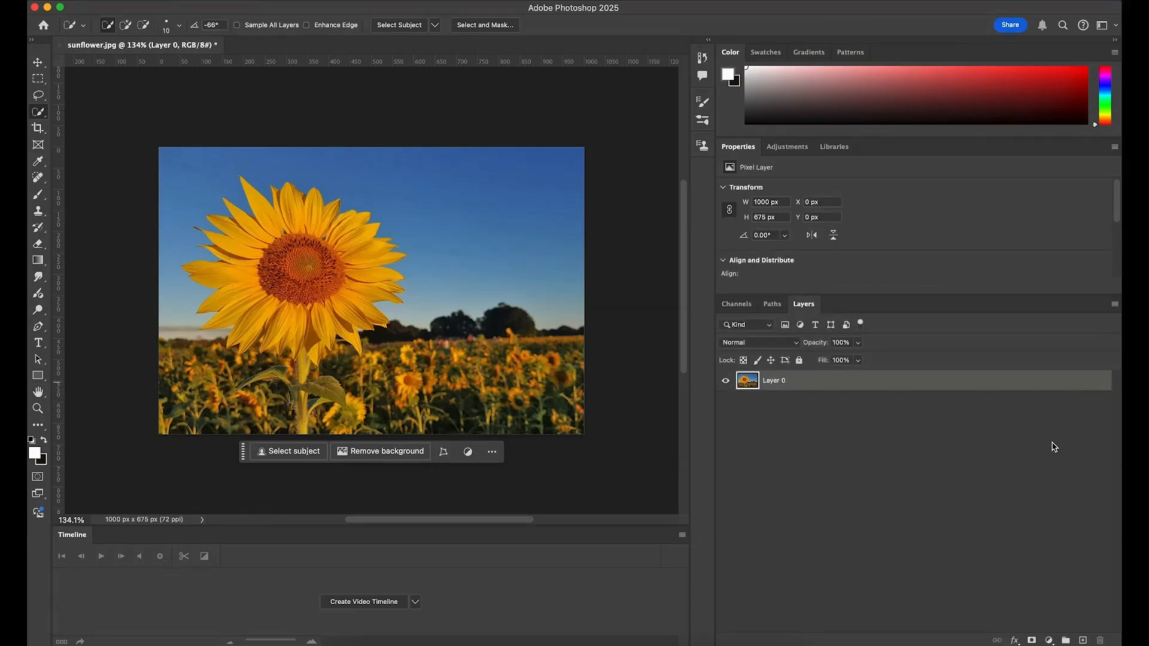
mouse_move(1065, 600)
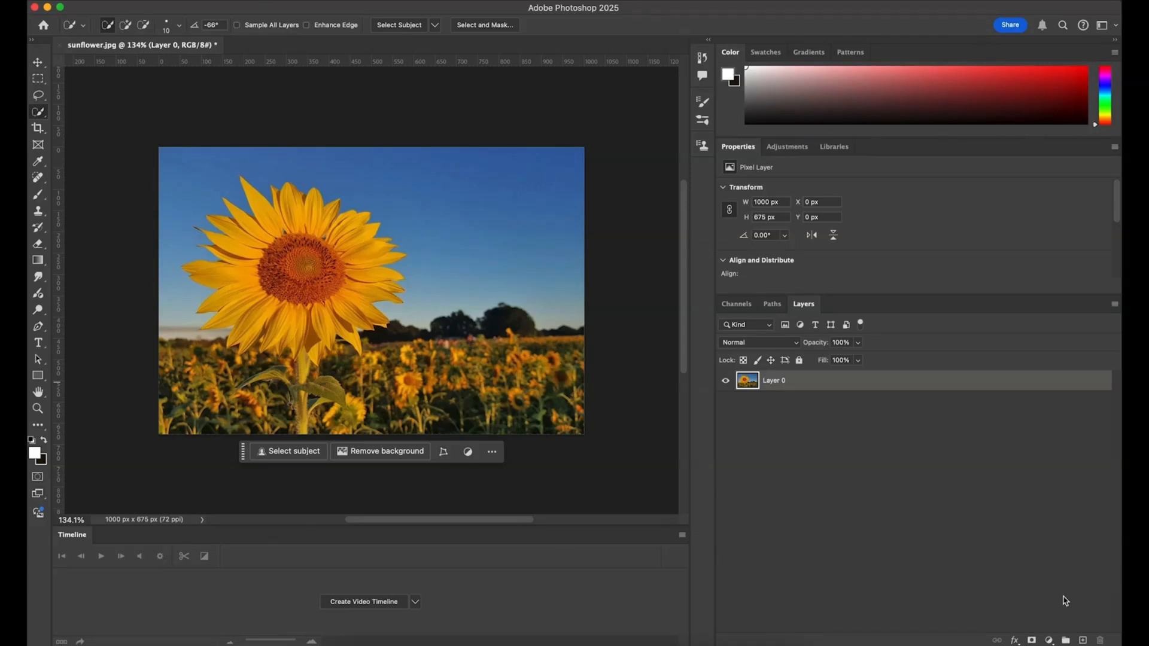
mouse_move(490, 329)
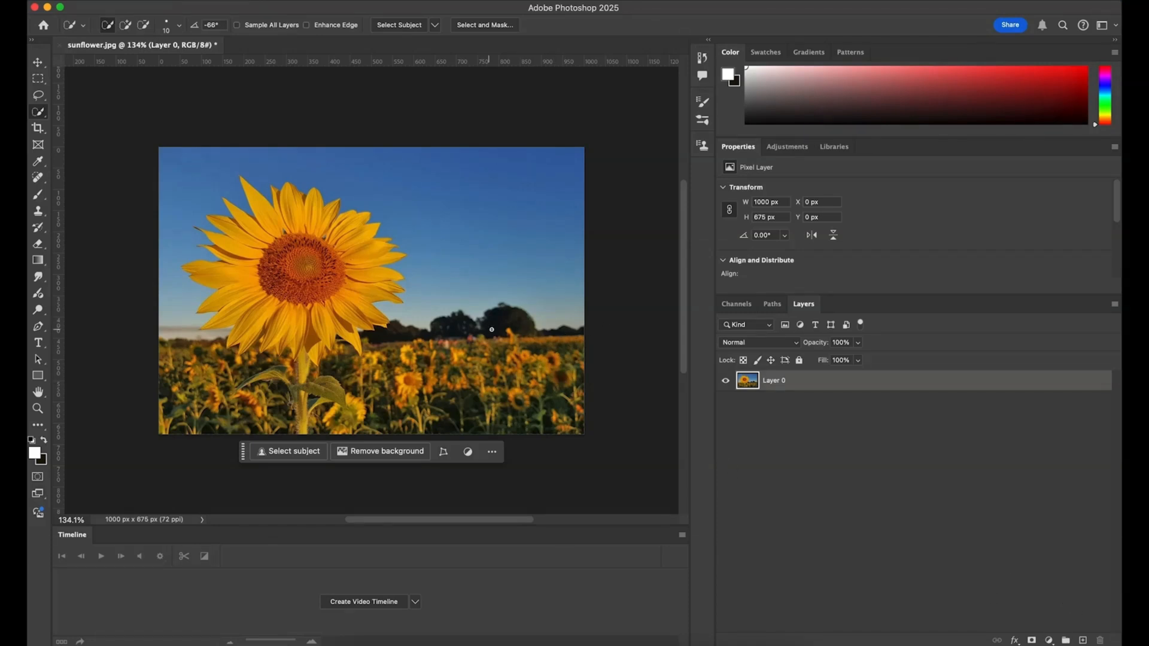
mouse_move(337, 344)
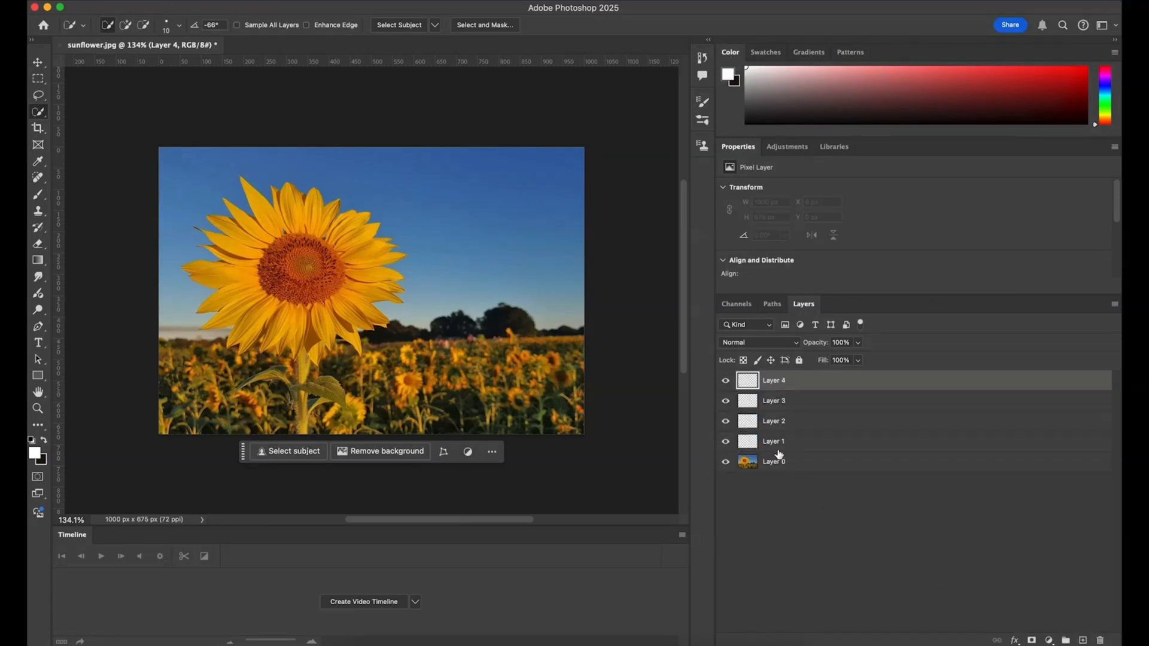
Paint a white loop on Layer 1, return to Layer 0 and hide Layer 1.
click(774, 441)
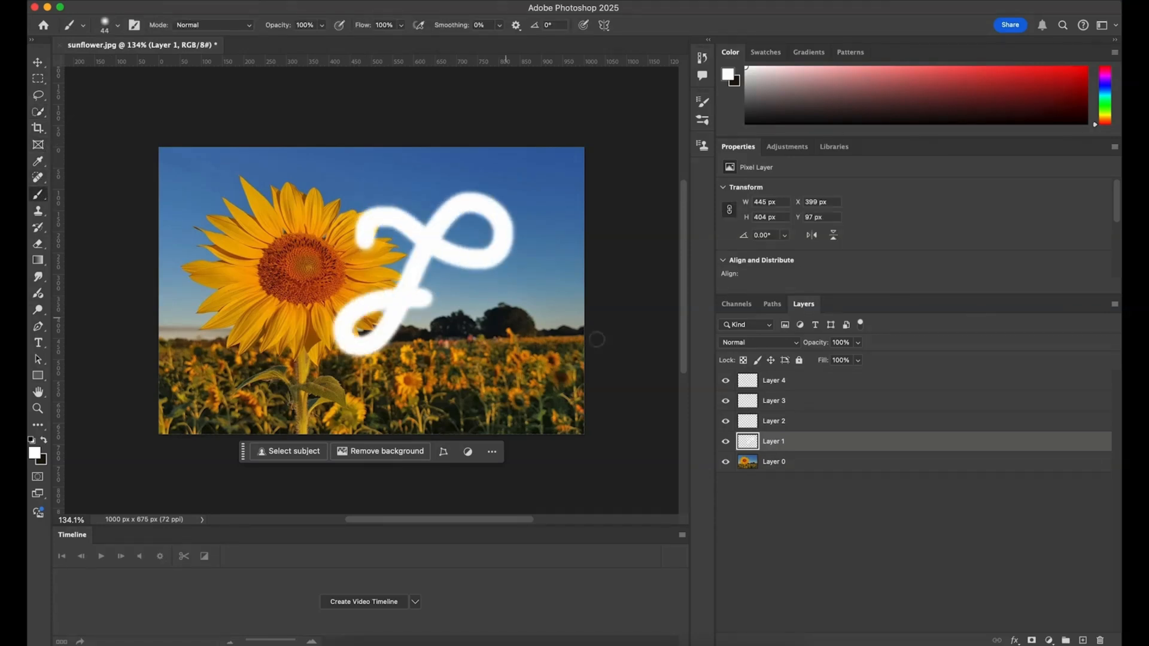
click(725, 441)
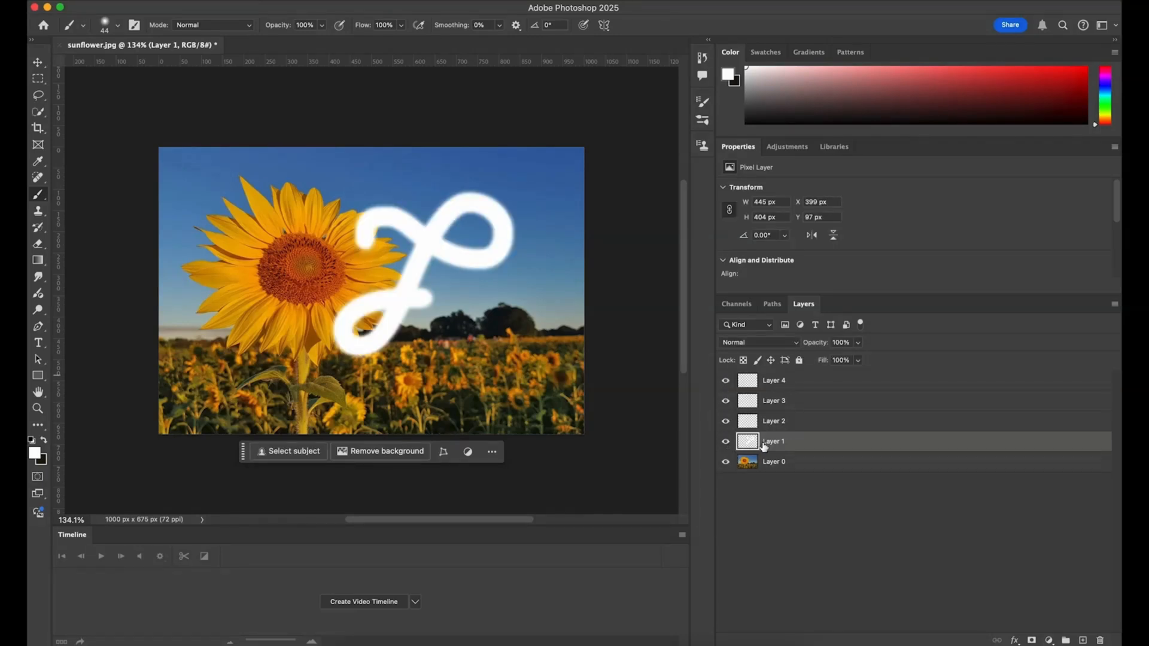
click(773, 460)
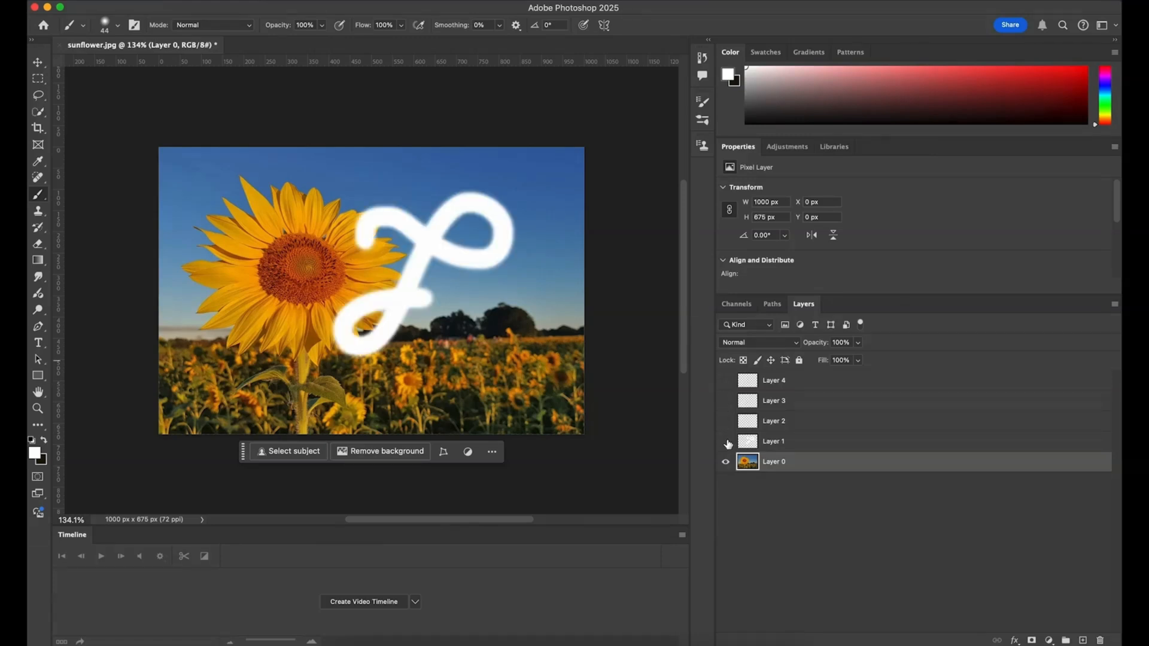
click(725, 442)
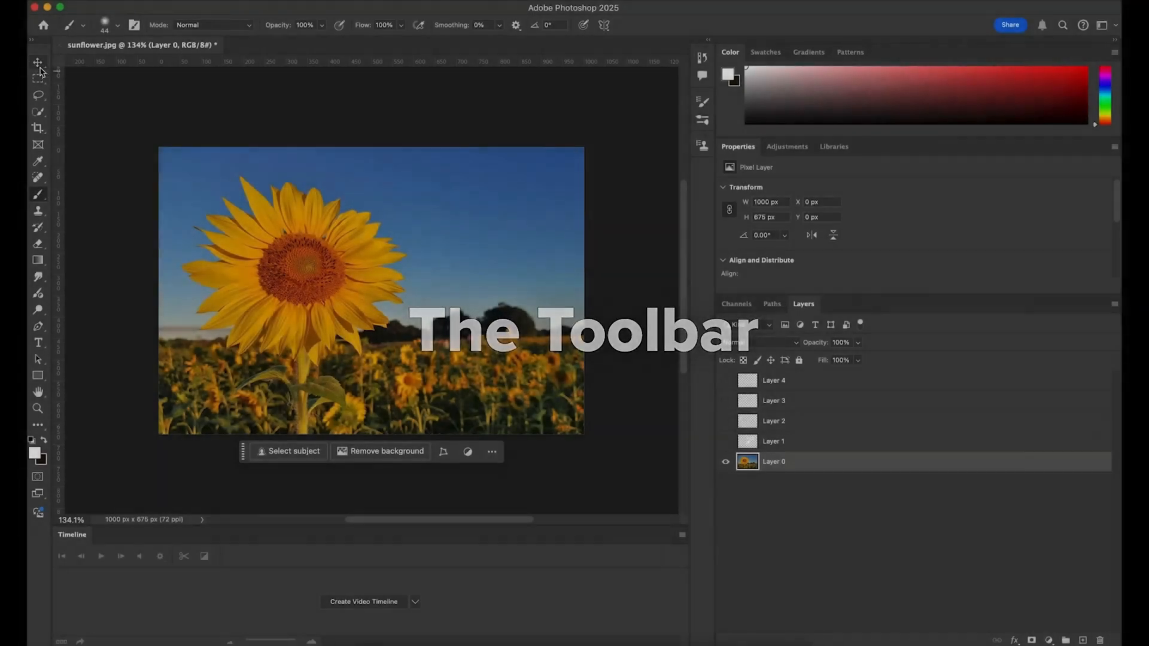
Copy a rectangular marquee area around the sunflower onto Layer 2 and make it visible.
click(37, 63)
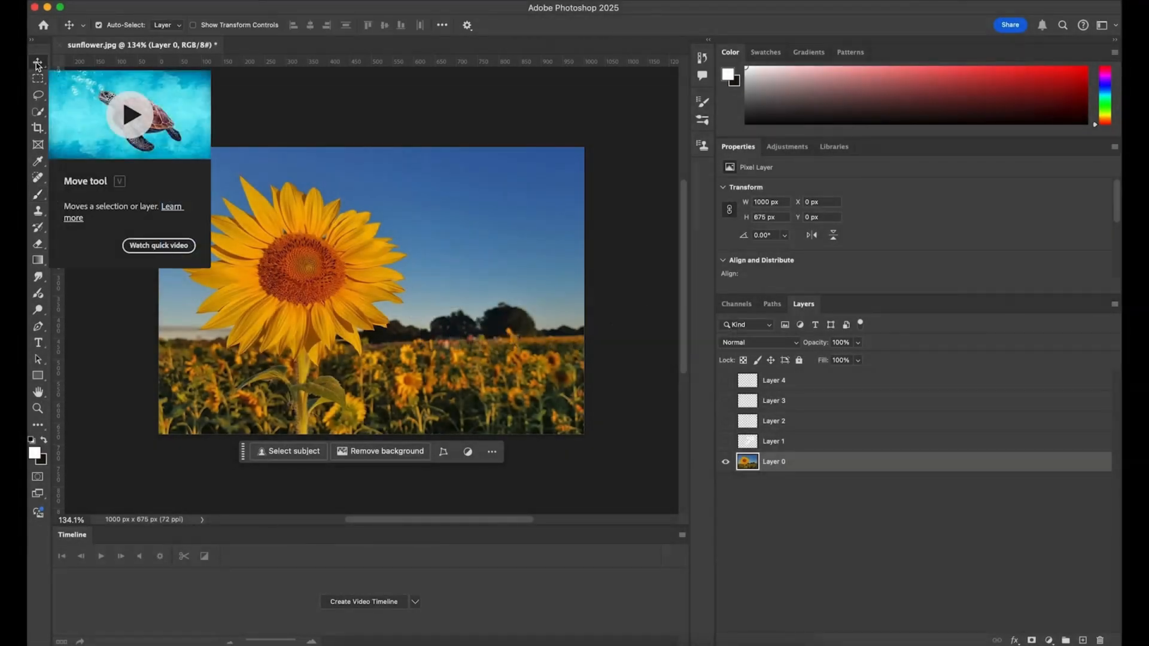
mouse_move(38, 79)
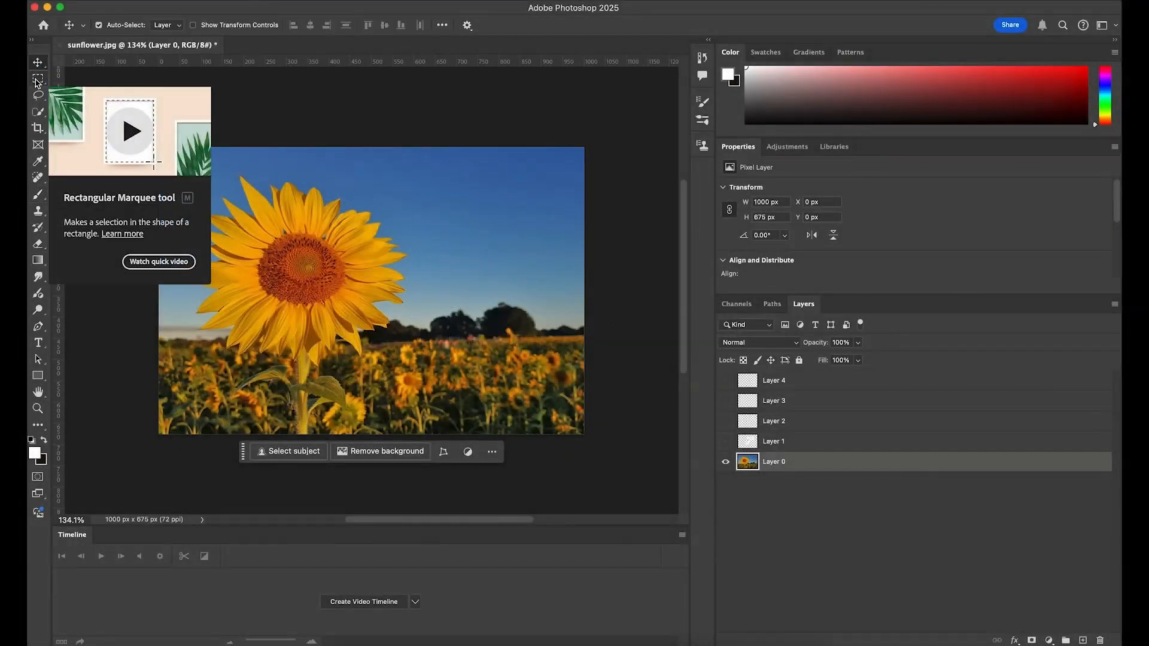
click(39, 79)
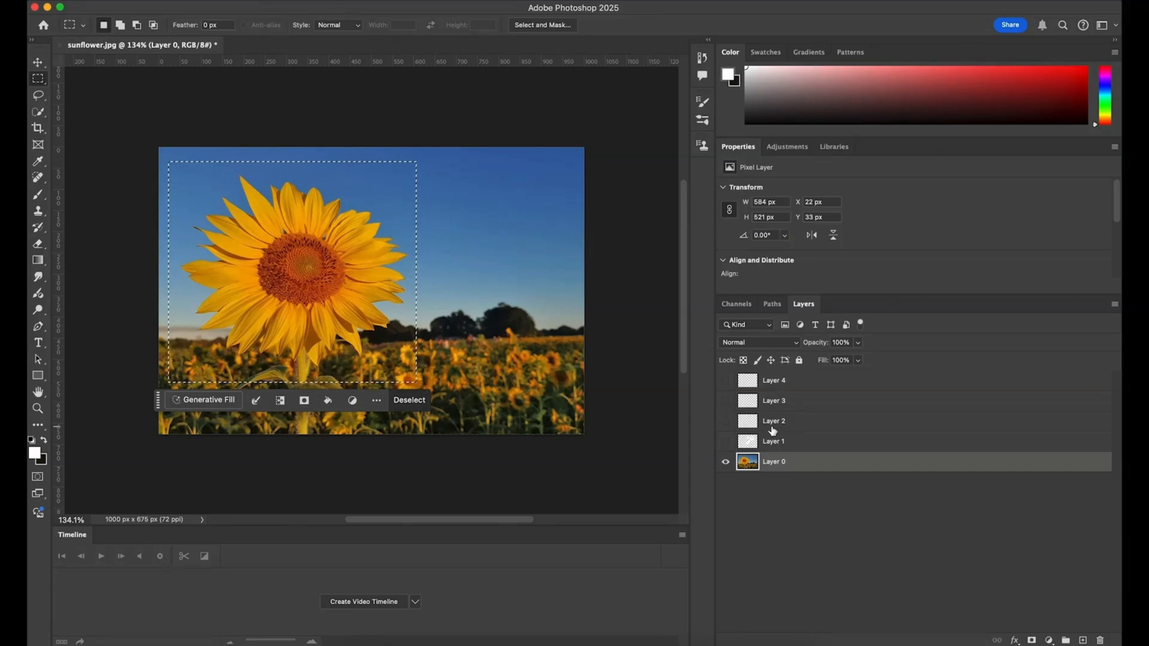
click(725, 422)
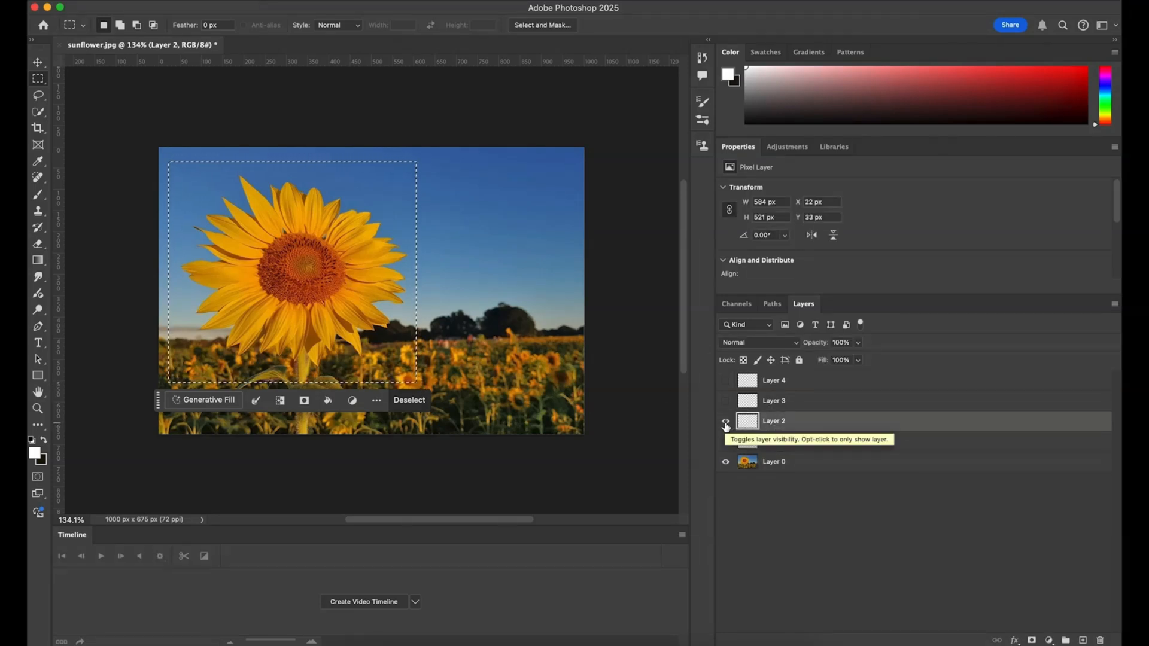
key(cmd+shift+v)
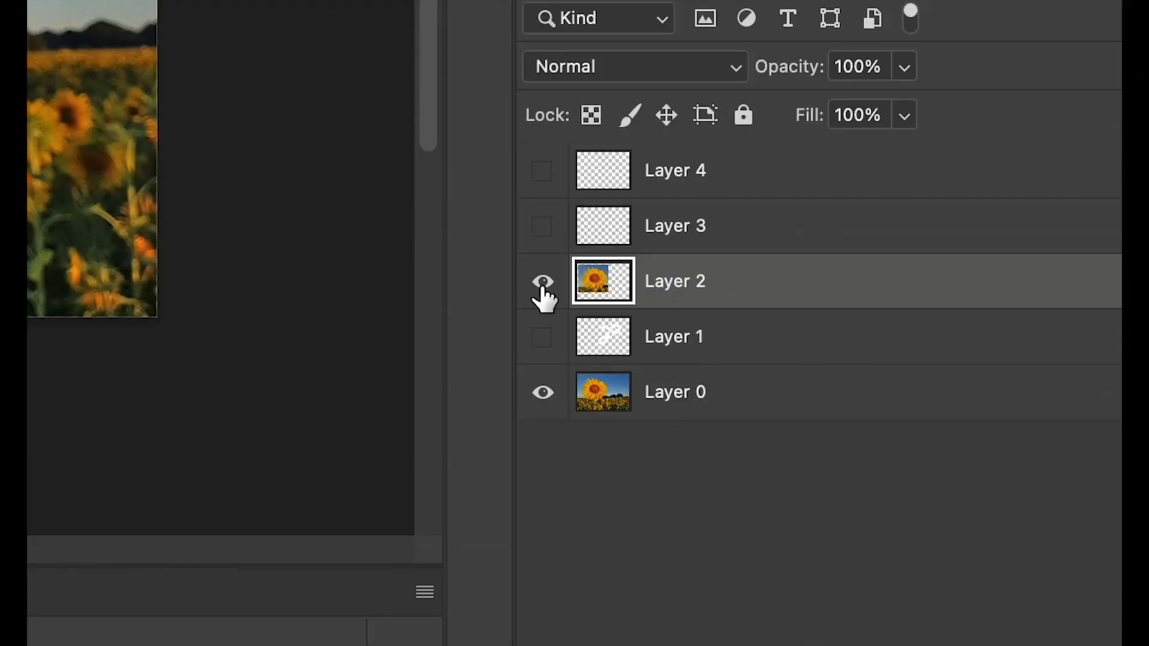
click(541, 281)
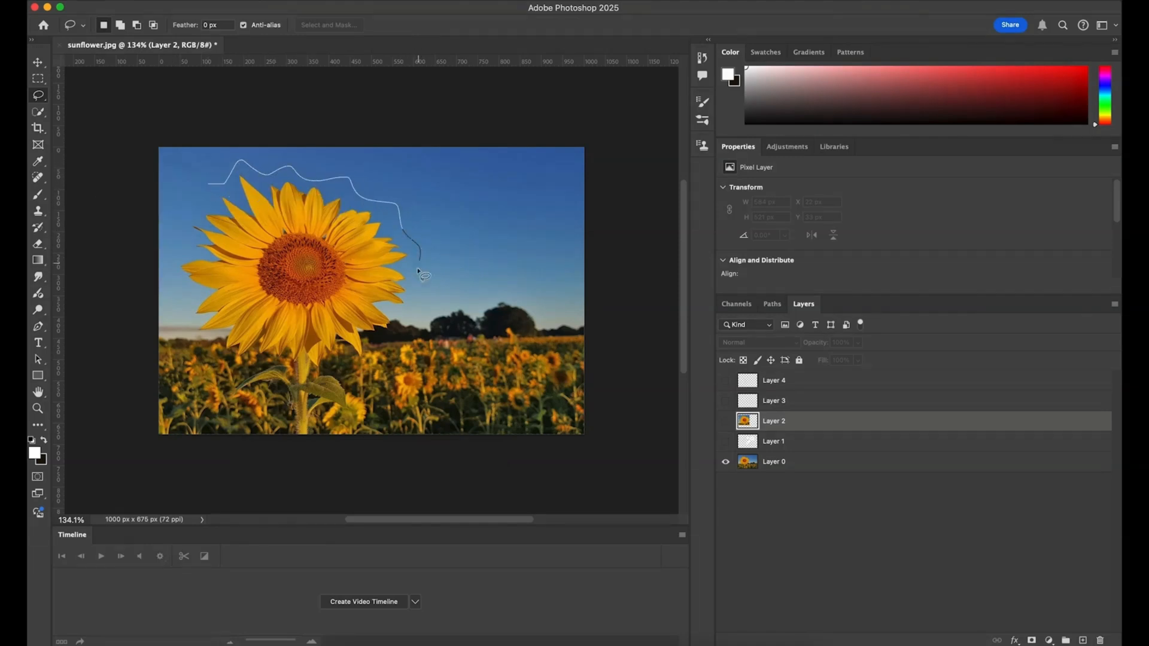
Paste the lasso-outlined sunflower into Layer 3, then hide that layer.
click(213, 189)
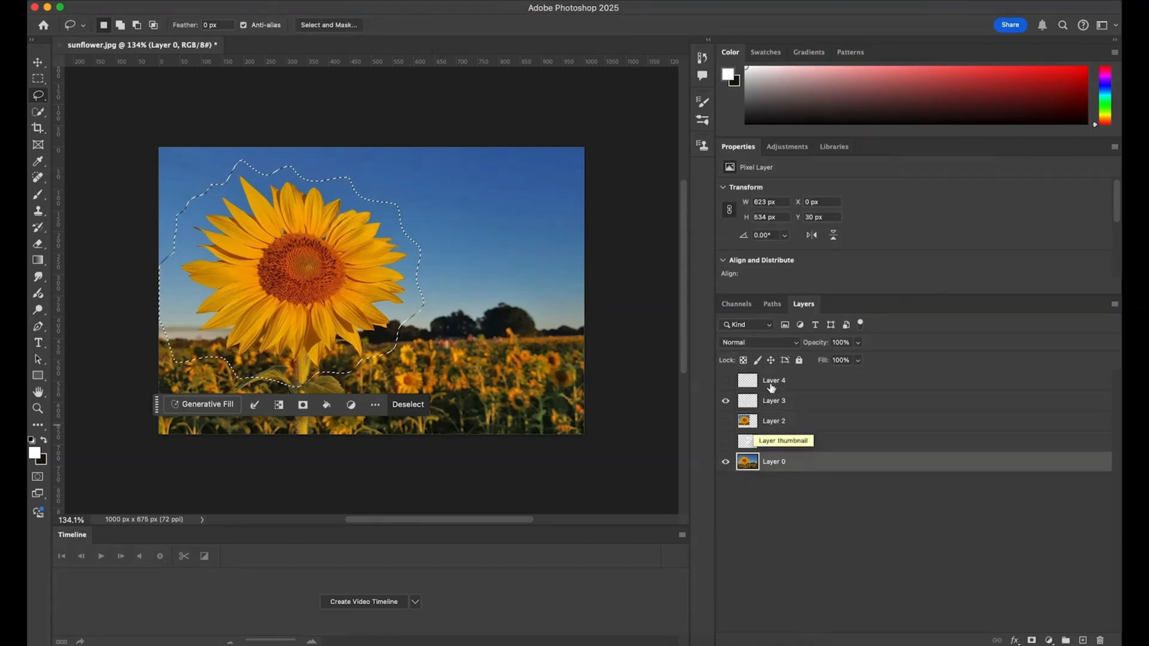
click(773, 400)
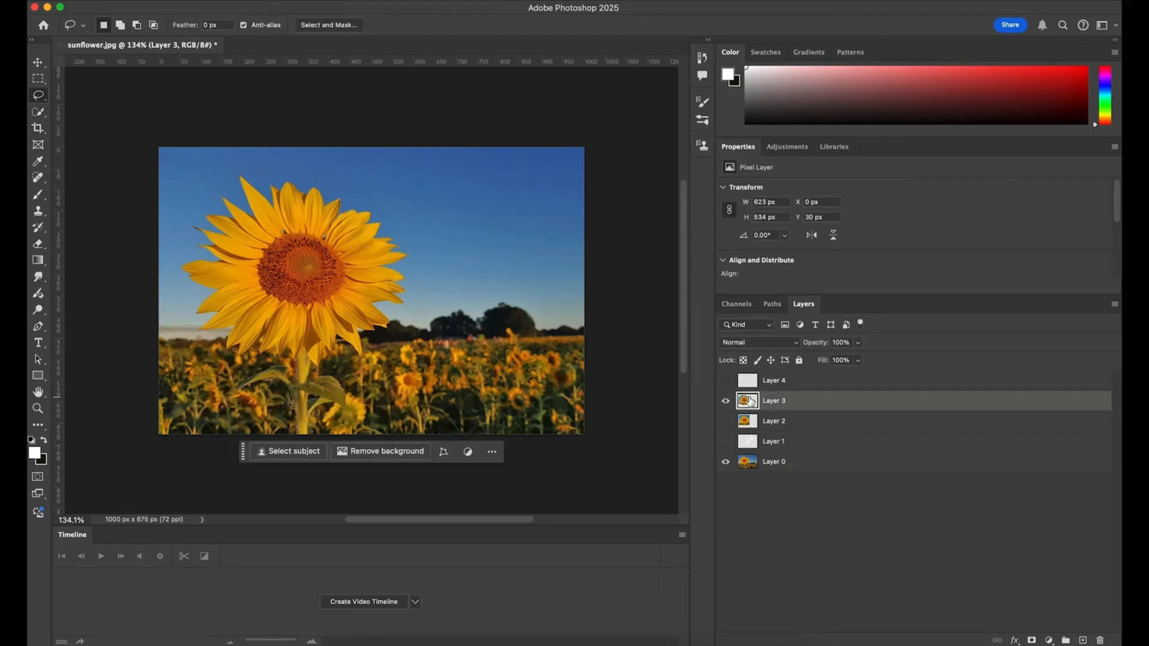
click(386, 451)
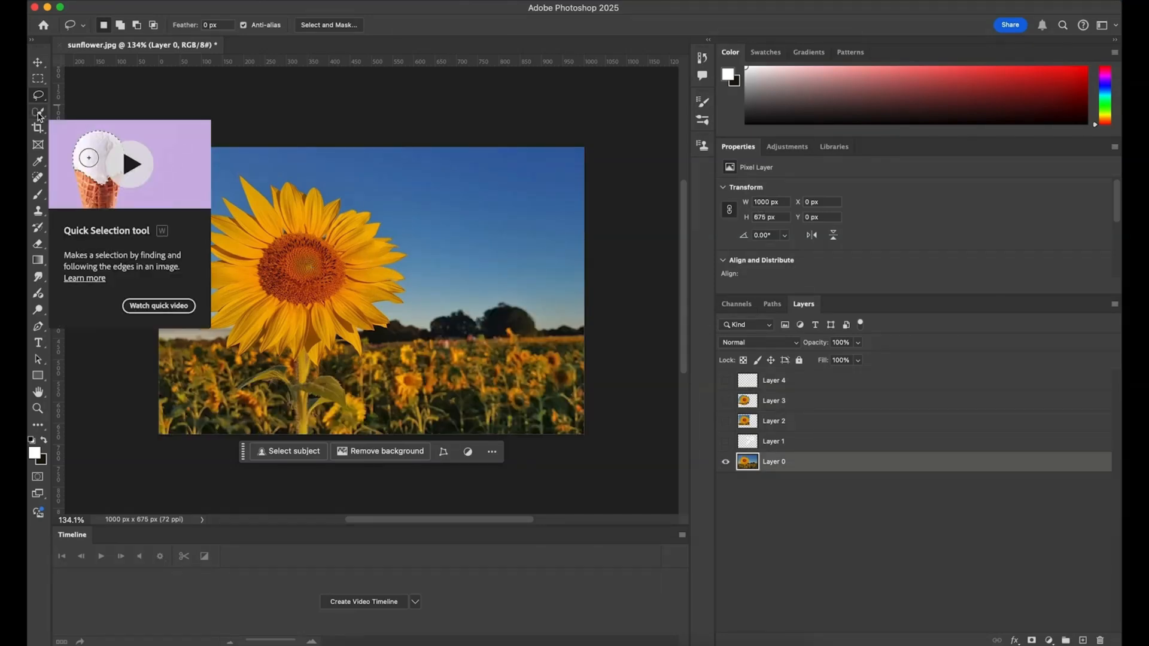
Quick-select the sunflower head, copy it onto Layer 4, and return to Layer 0.
click(39, 113)
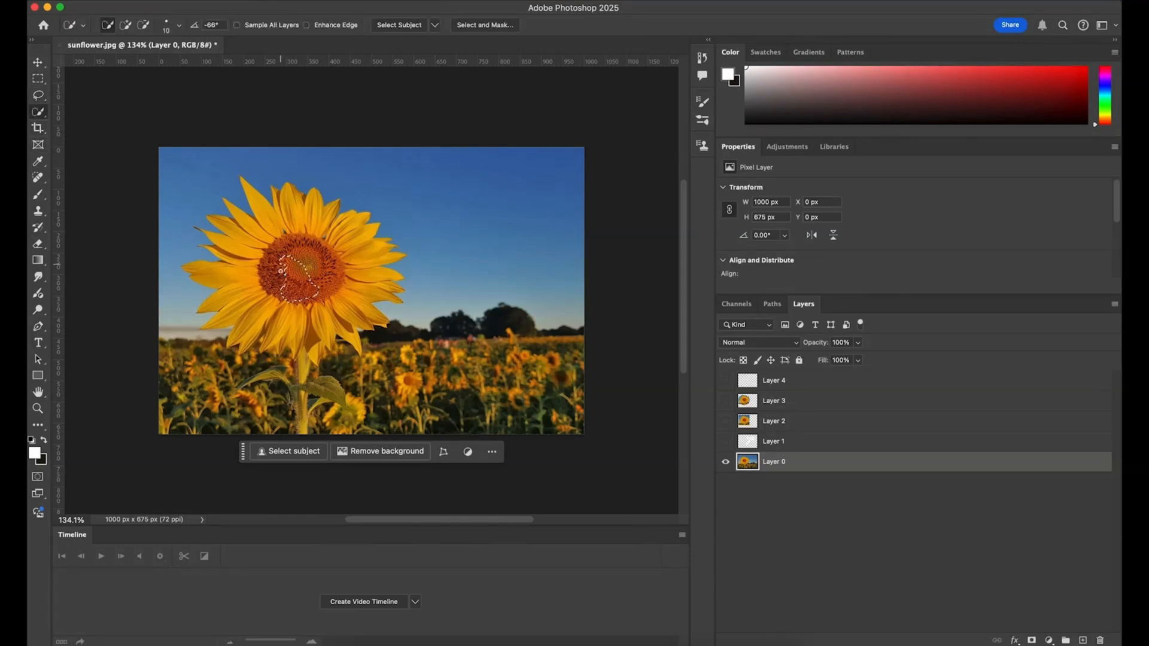
click(295, 451)
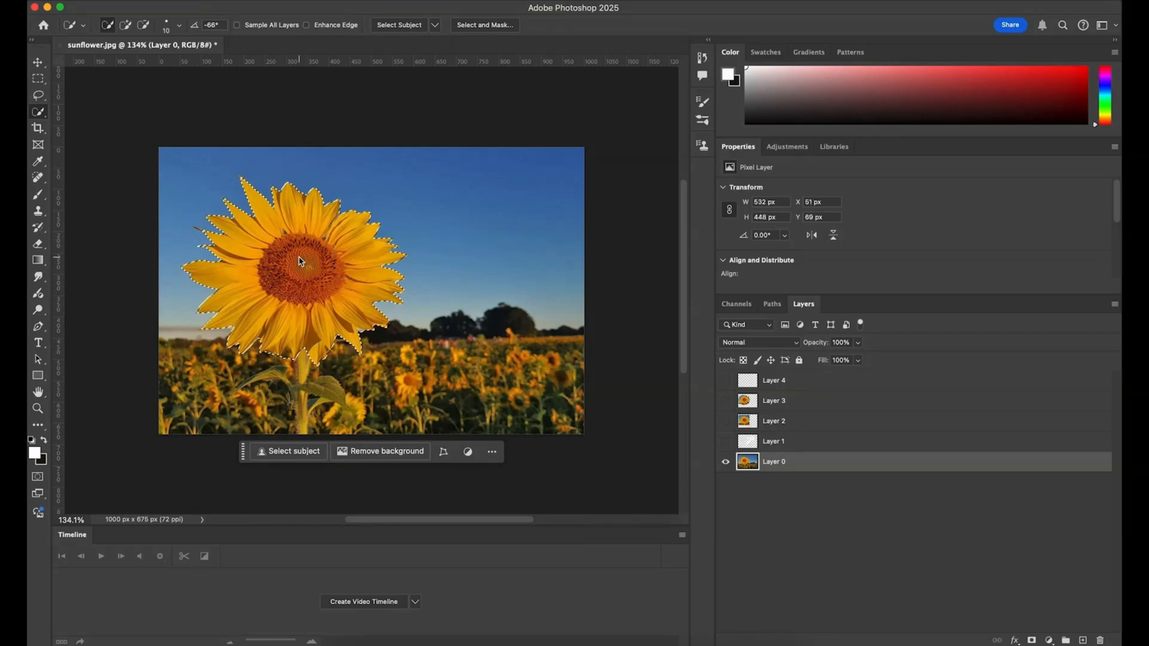
click(294, 451)
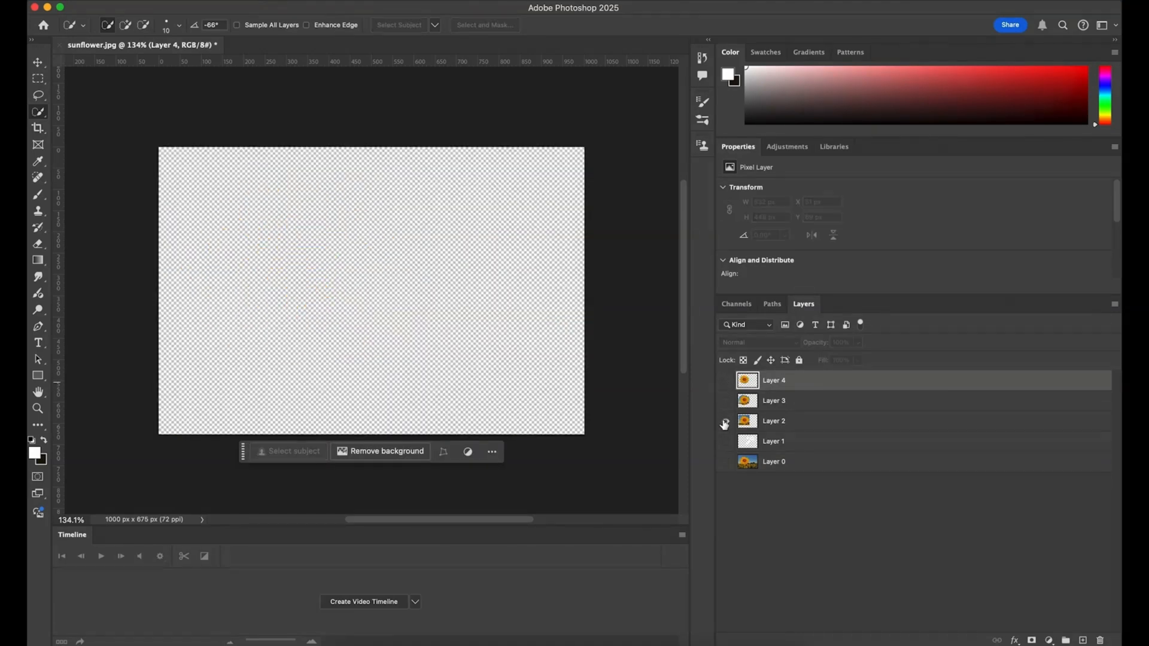
click(724, 420)
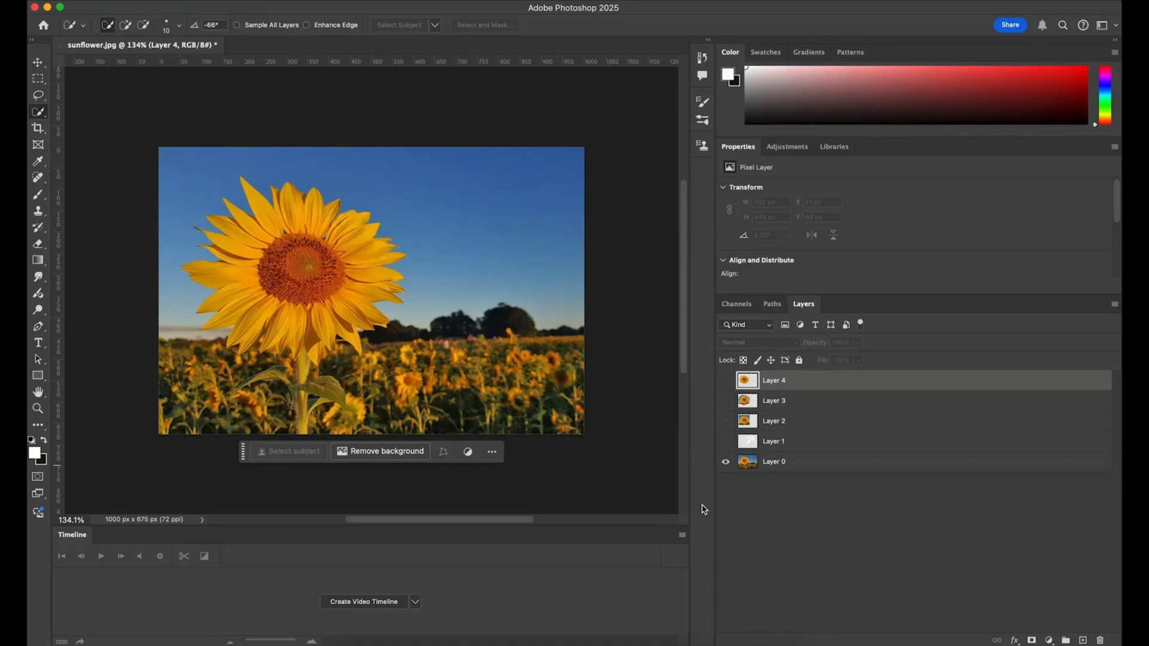
click(774, 462)
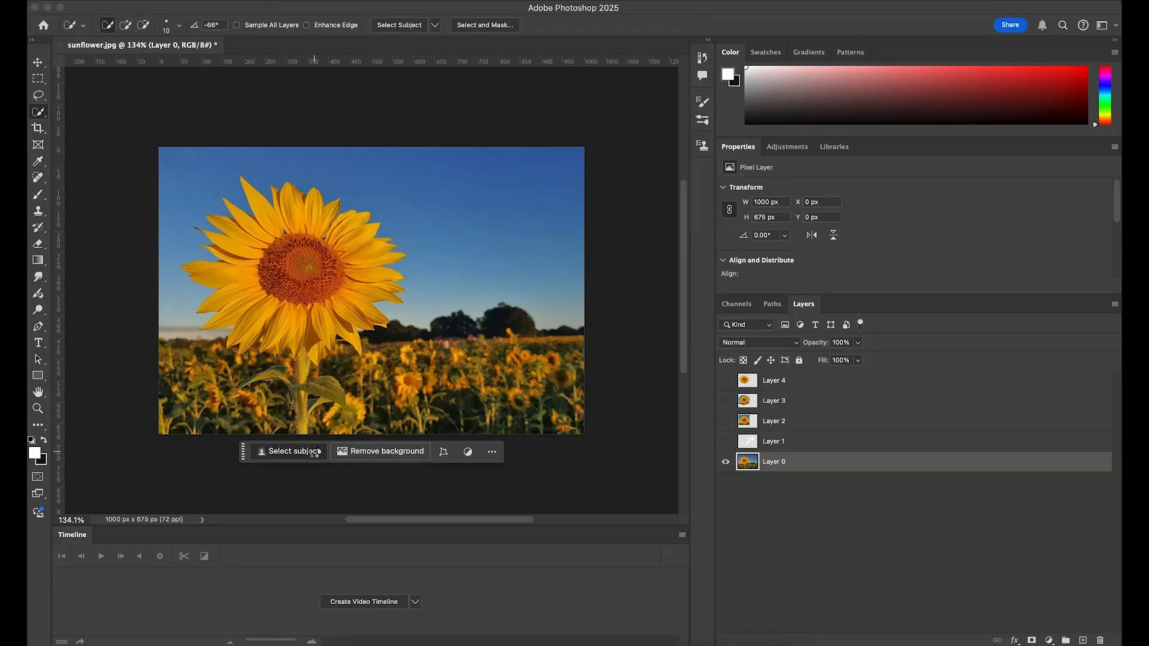
Auto-select the sunflower as subject, then deselect with Cmd+D.
click(289, 451)
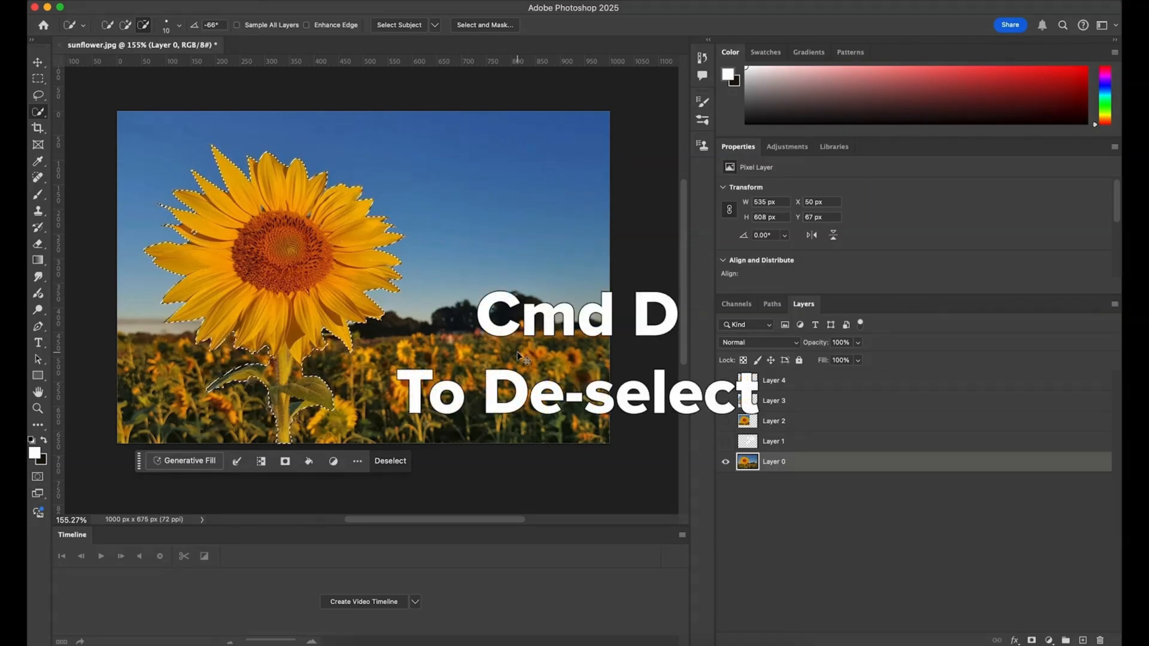
key(cmd+d)
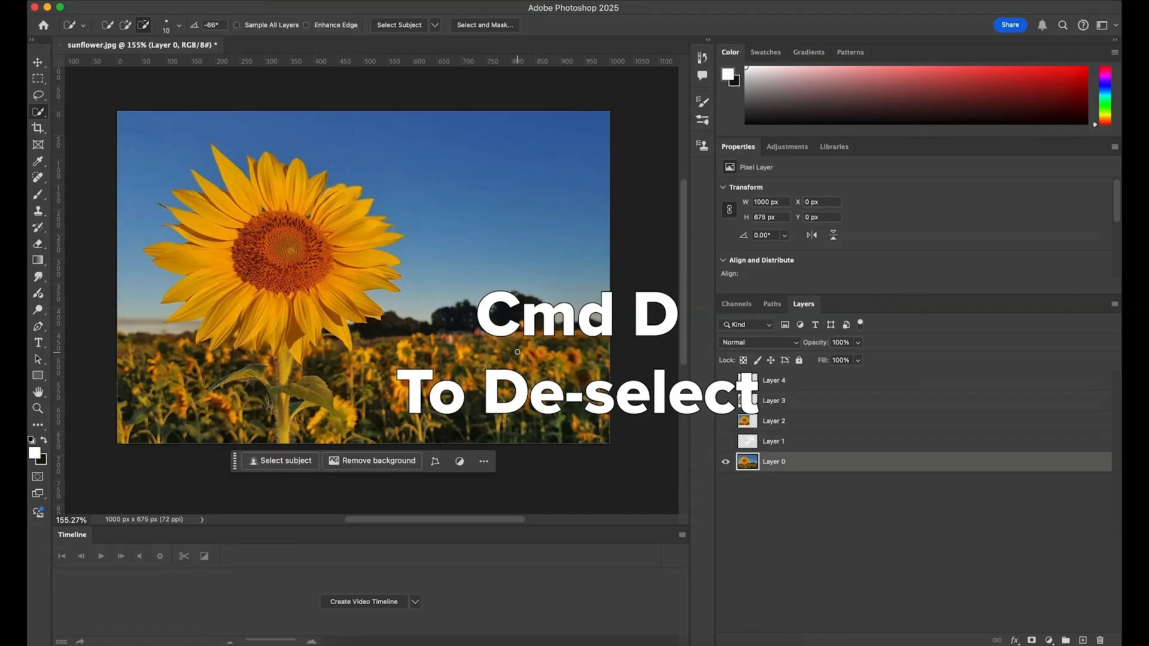
key(cmd+d)
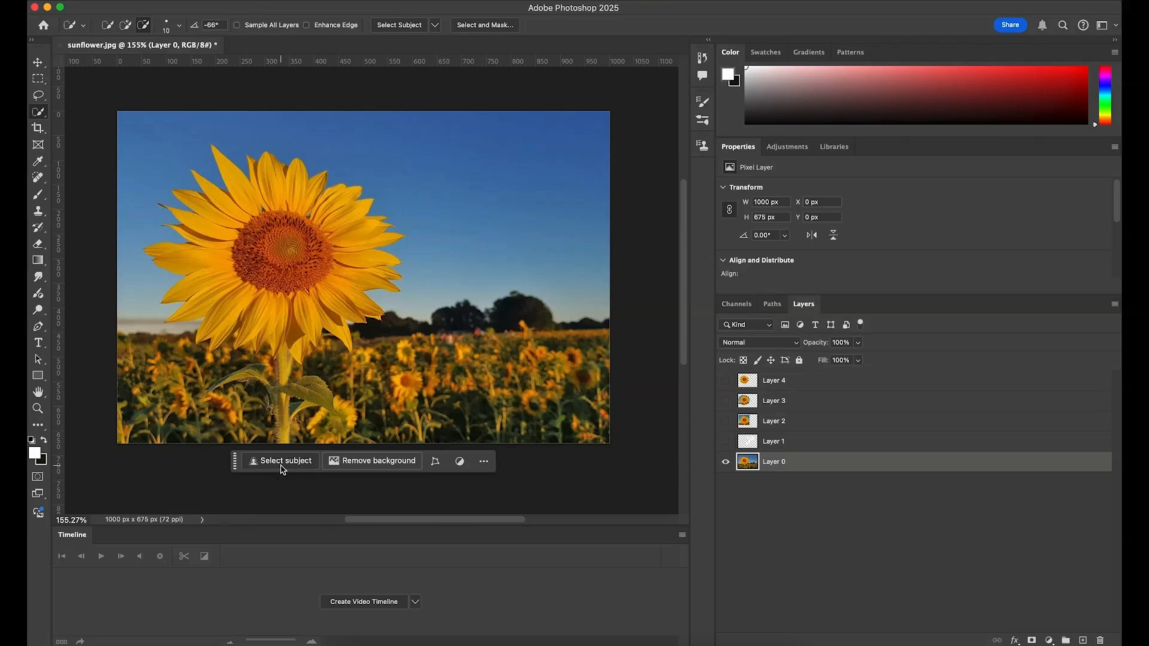
mouse_move(402, 468)
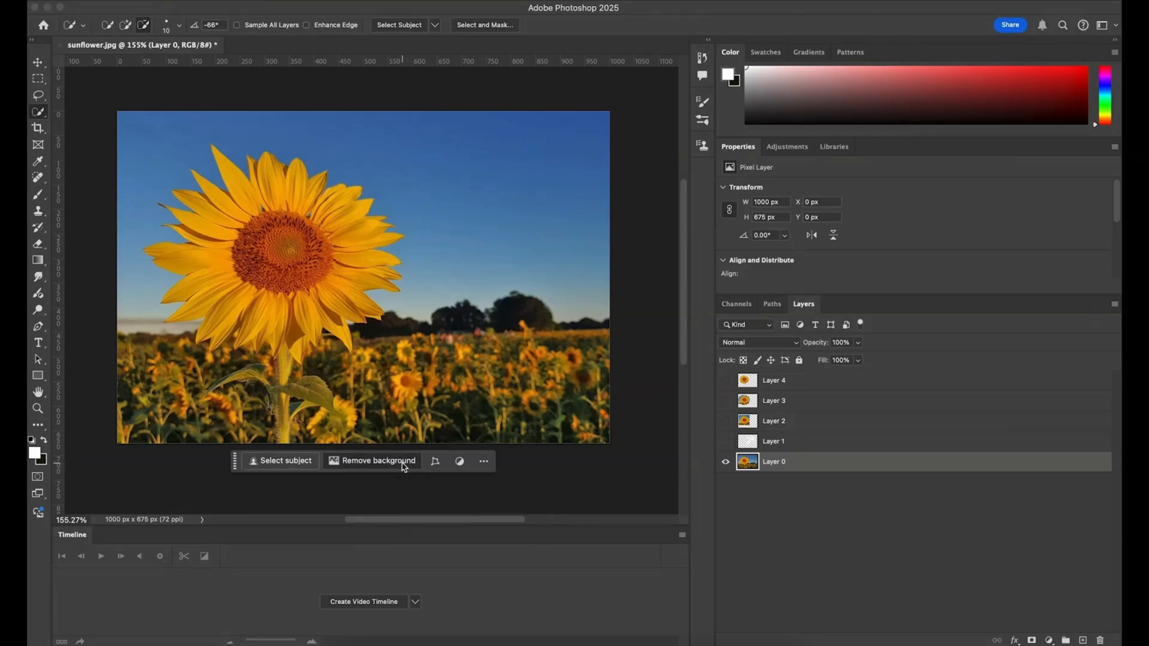
Remove the background behind the sunflower and target Layer 0's mask for painting.
click(378, 459)
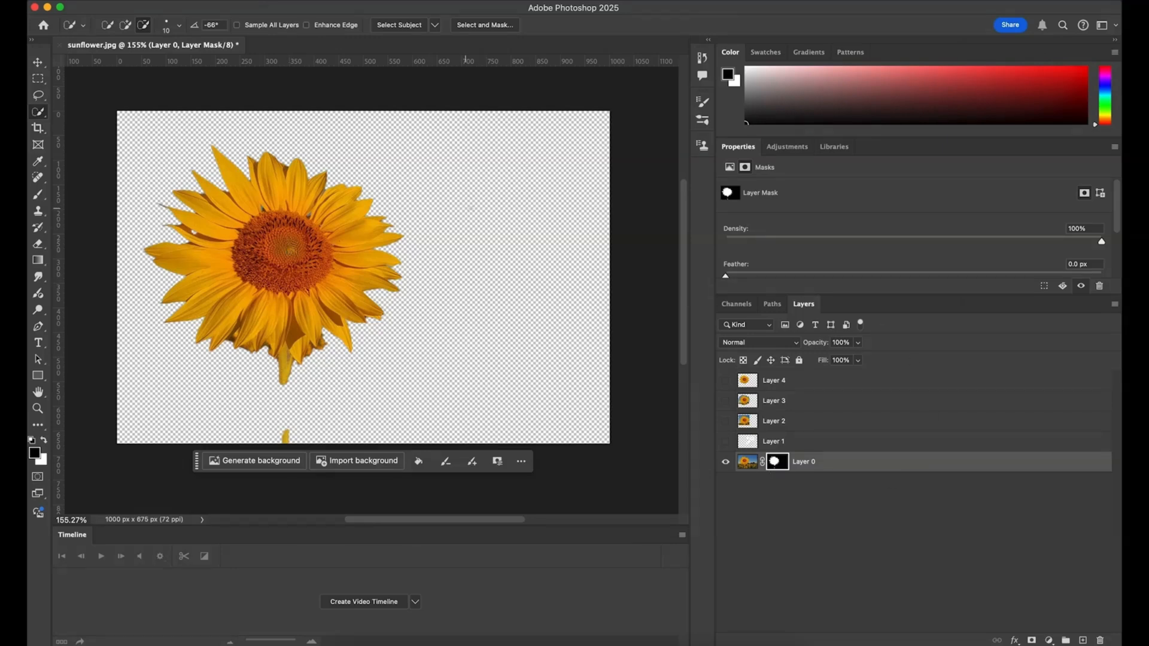
click(776, 462)
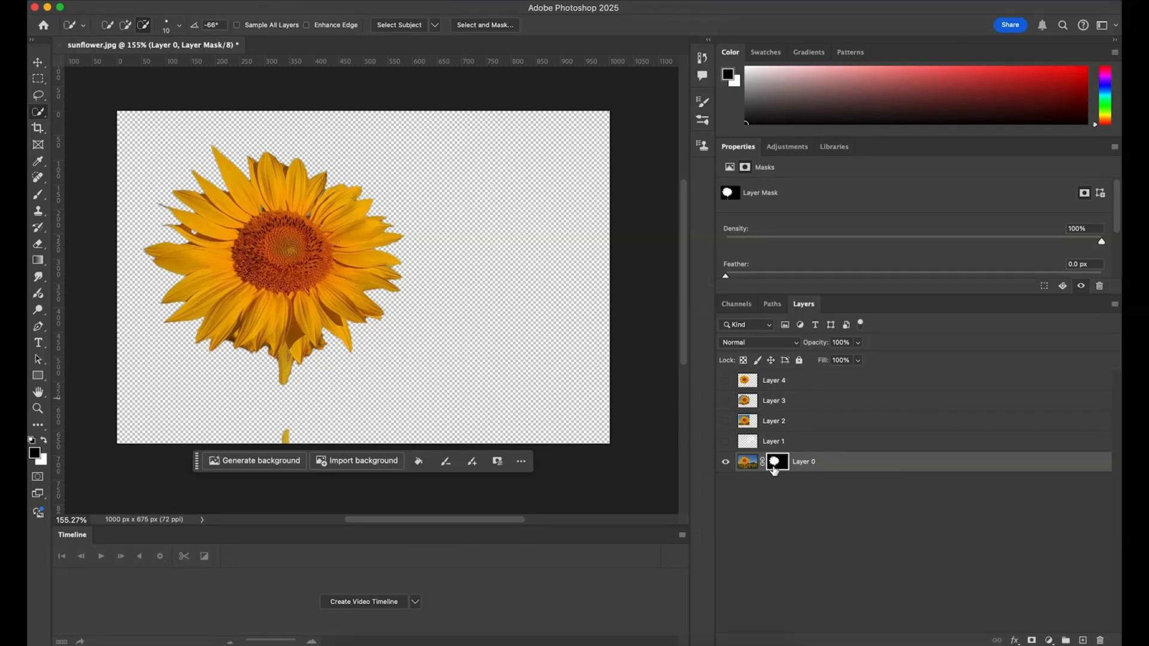
click(778, 462)
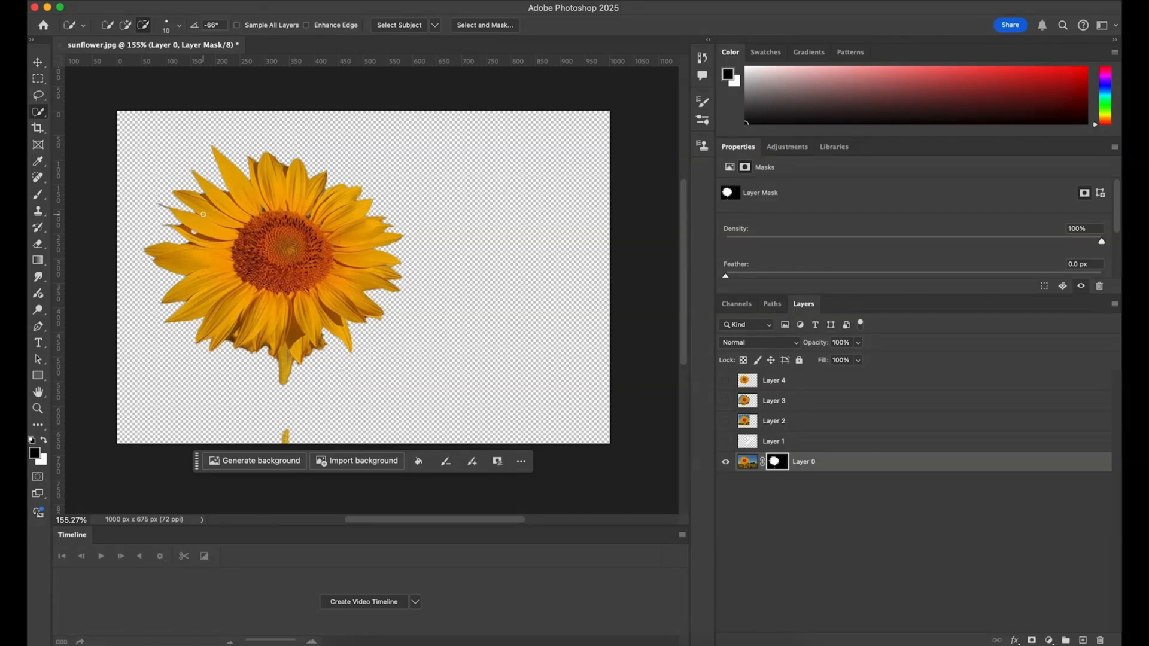
click(39, 194)
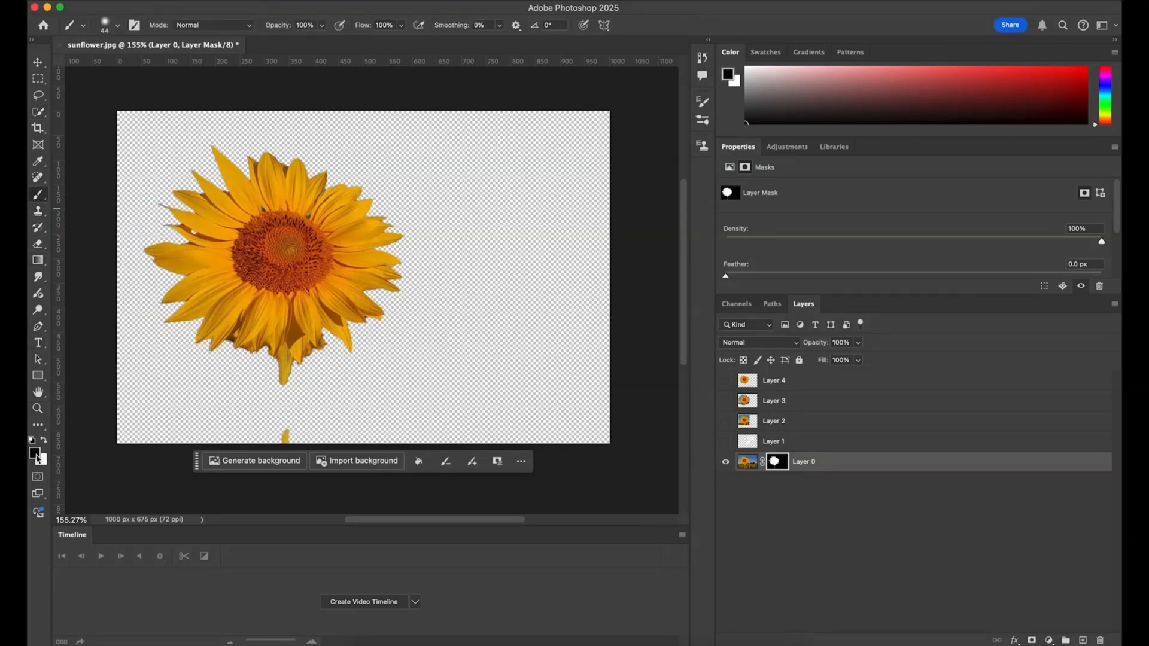
Paint white on the mask to reveal the missing stem and leaf.
click(34, 453)
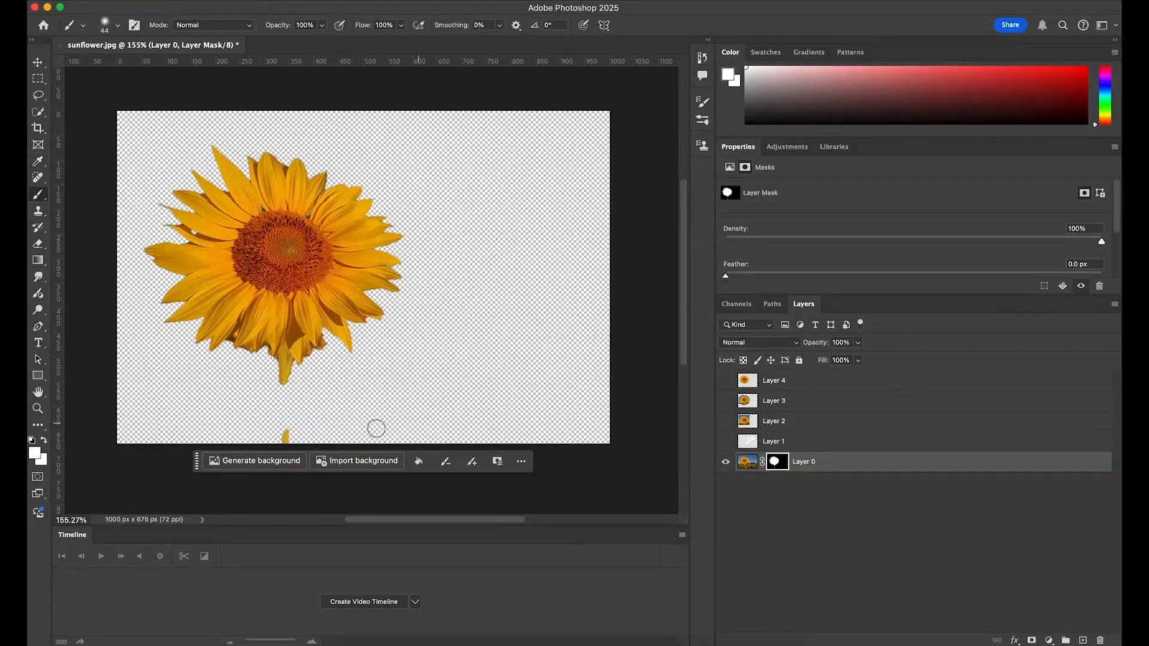
click(106, 24)
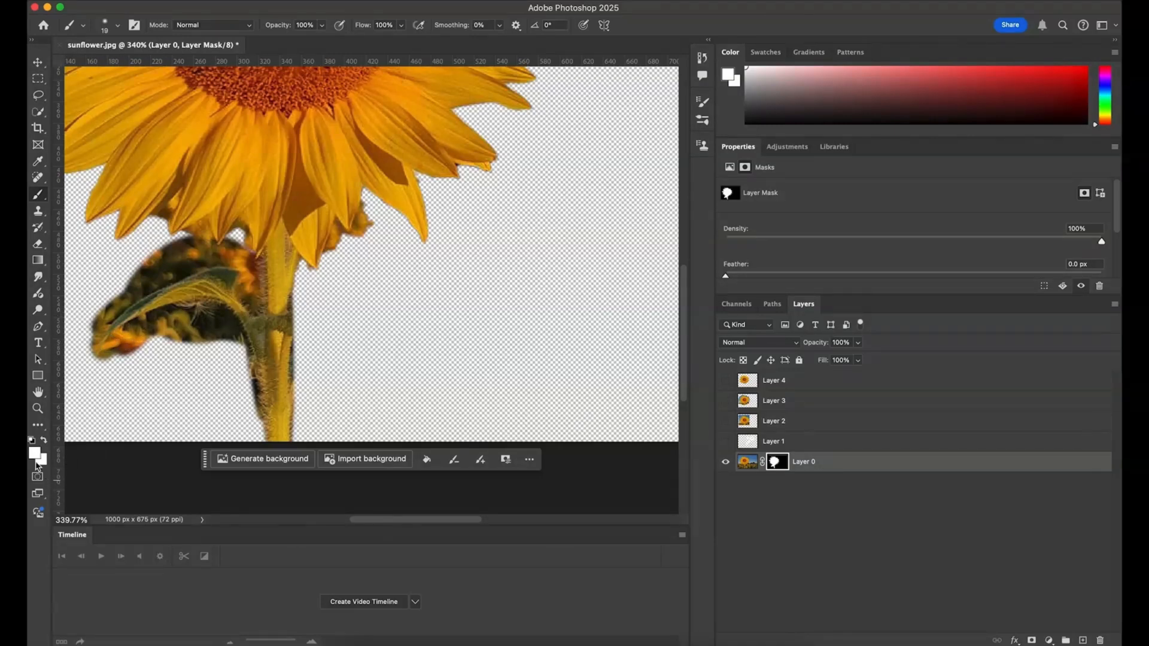
click(34, 452)
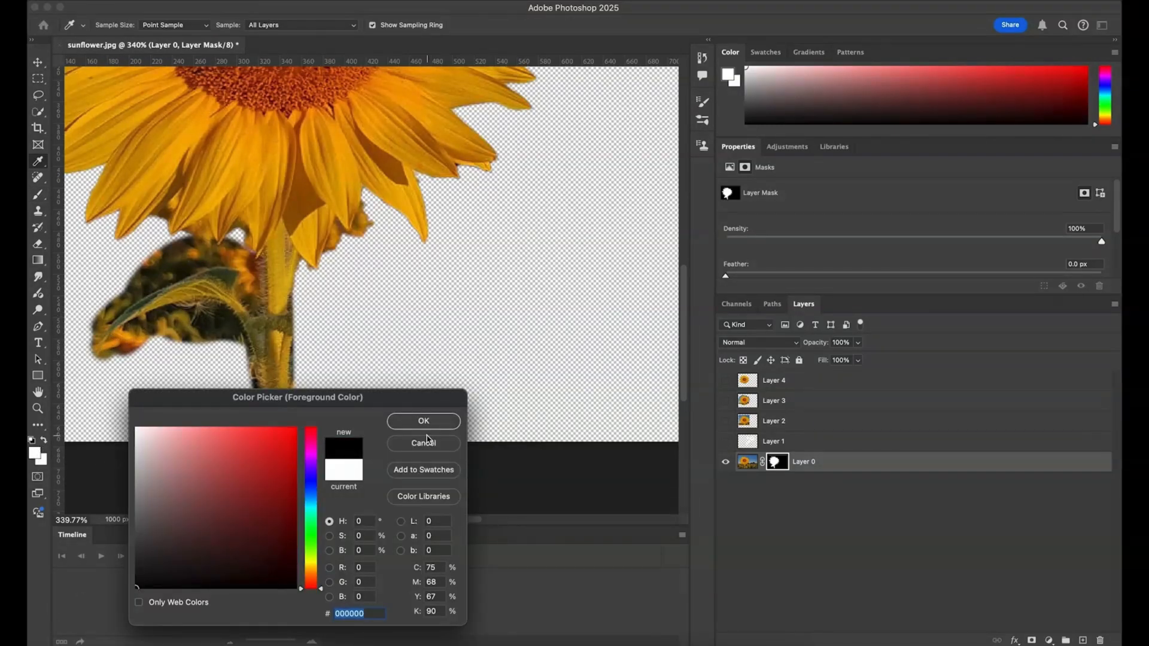
click(424, 420)
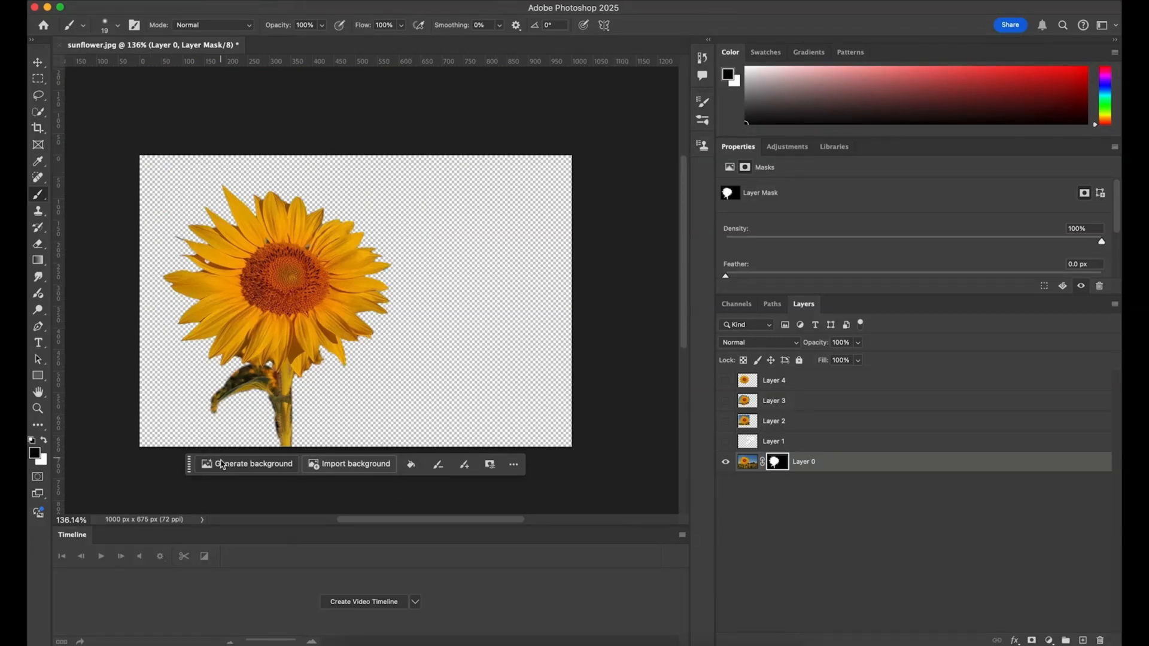
mouse_move(58, 155)
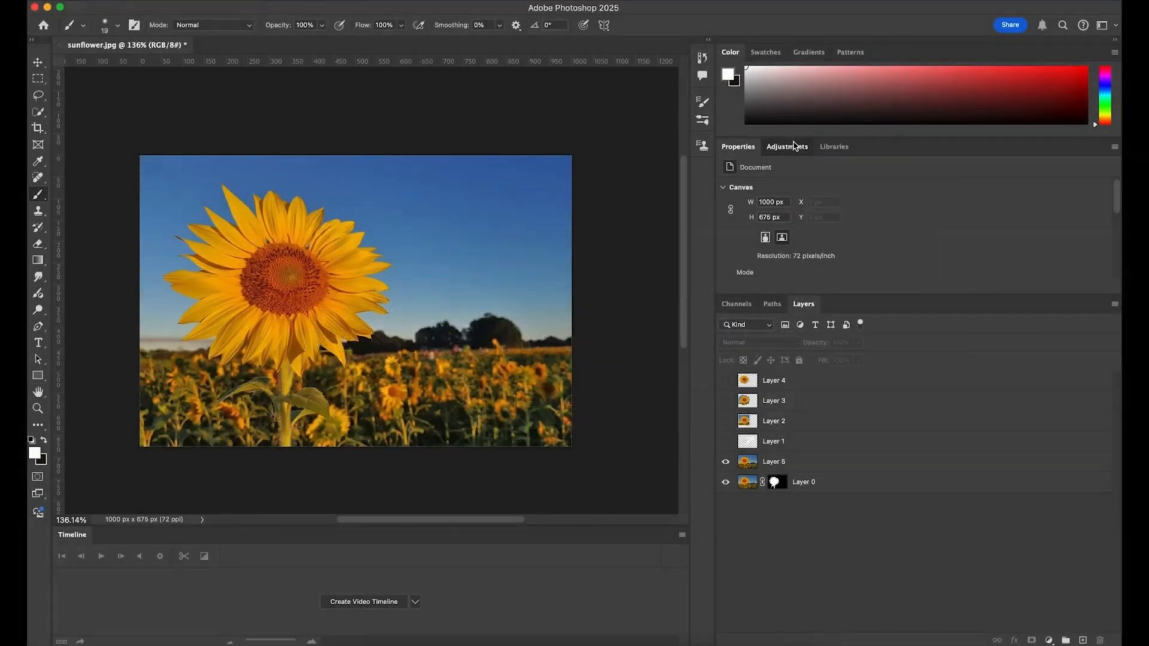
Add Brightness/Contrast and Hue/Saturation adjustment layers above the photo copy Layer 5.
click(788, 146)
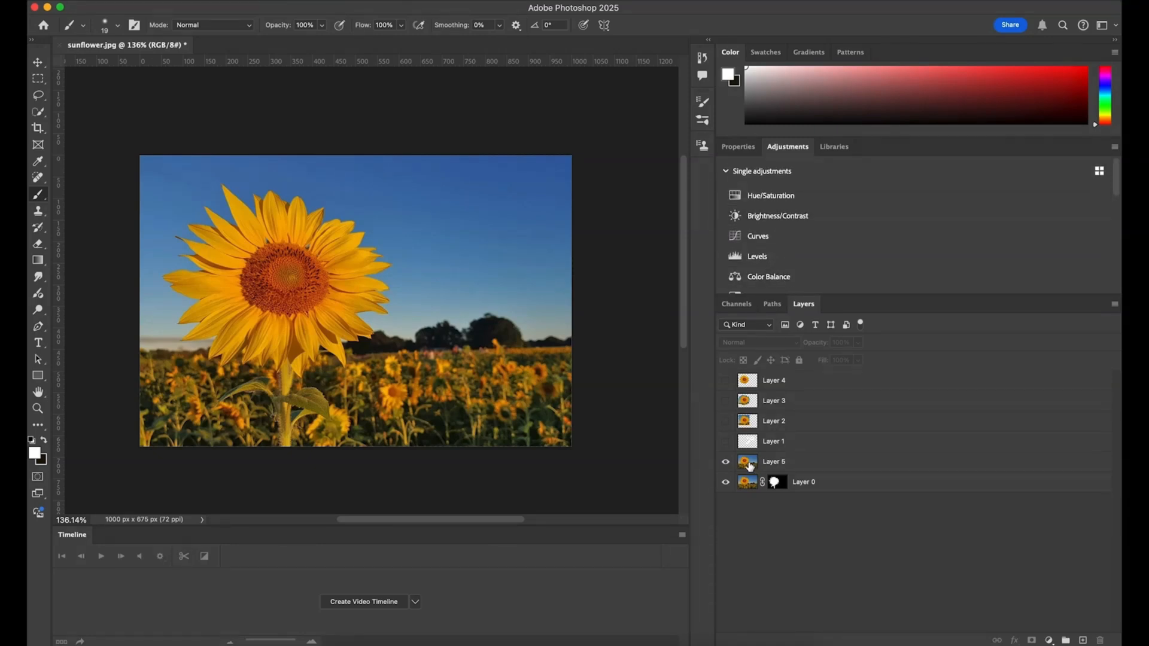
click(774, 461)
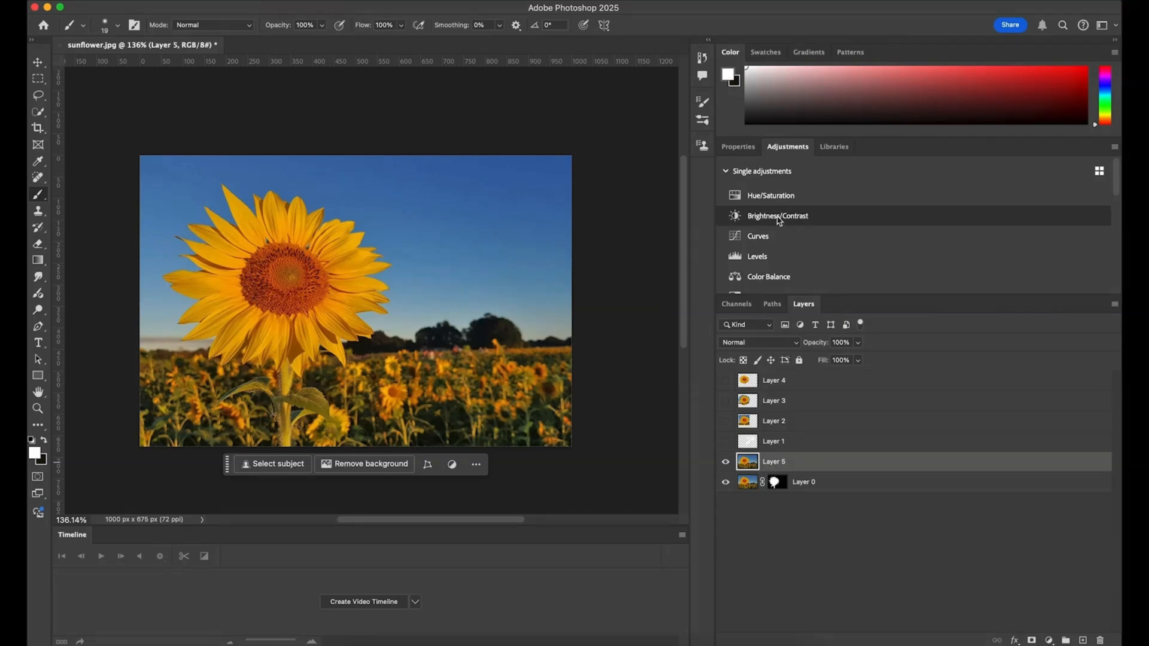
click(777, 216)
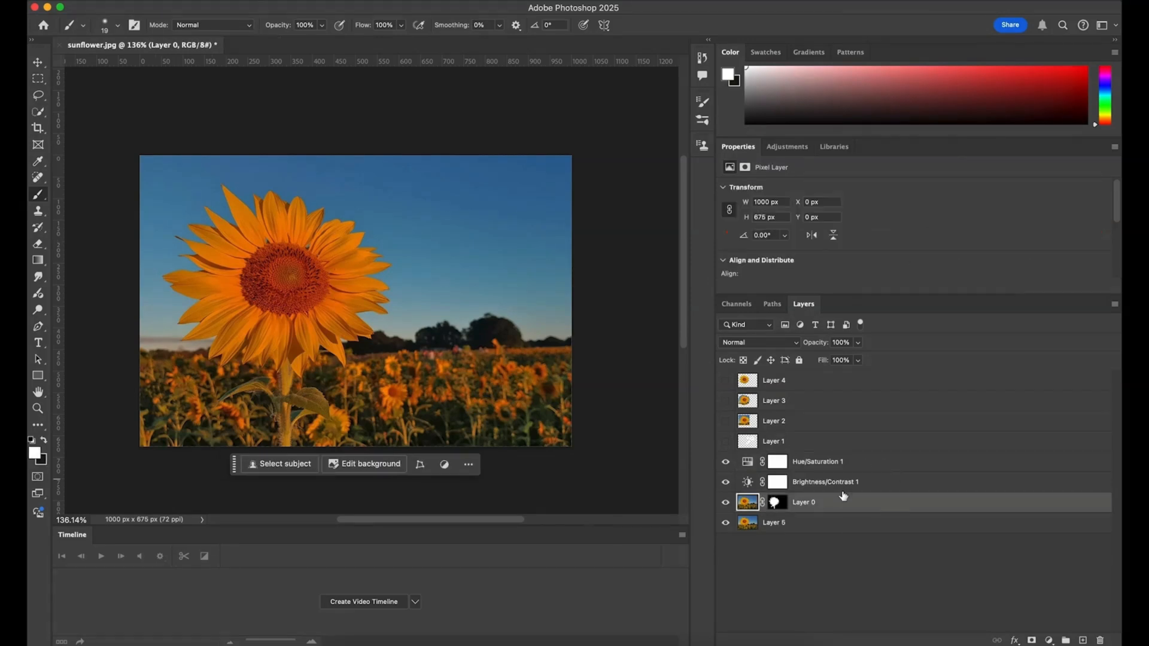
click(817, 461)
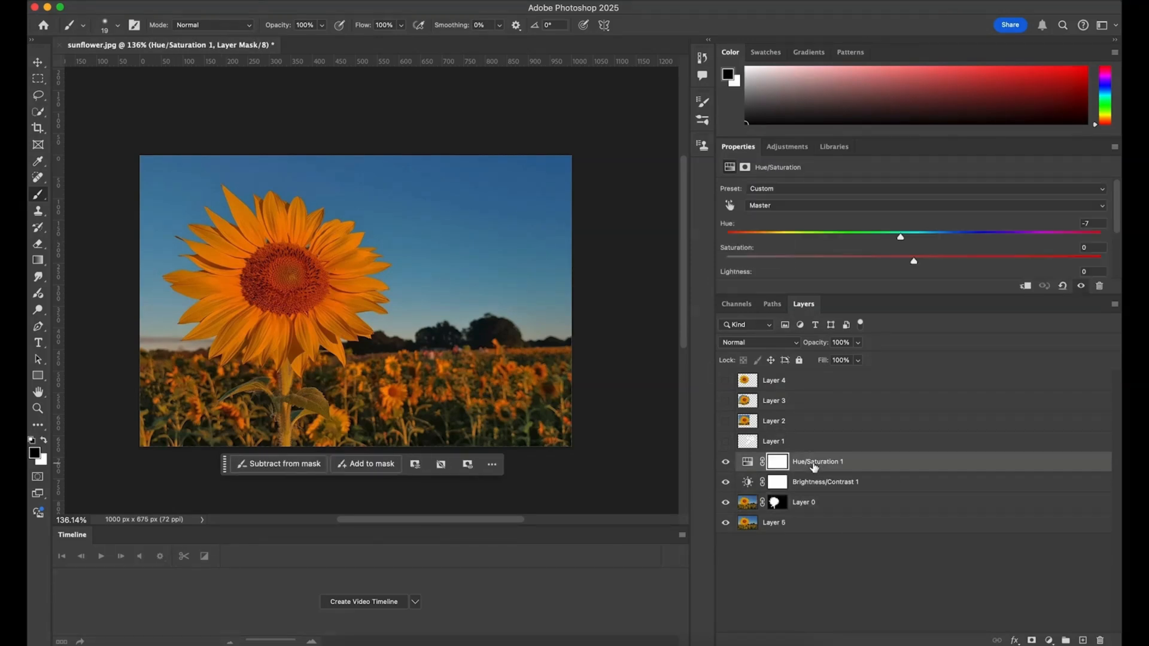
click(825, 481)
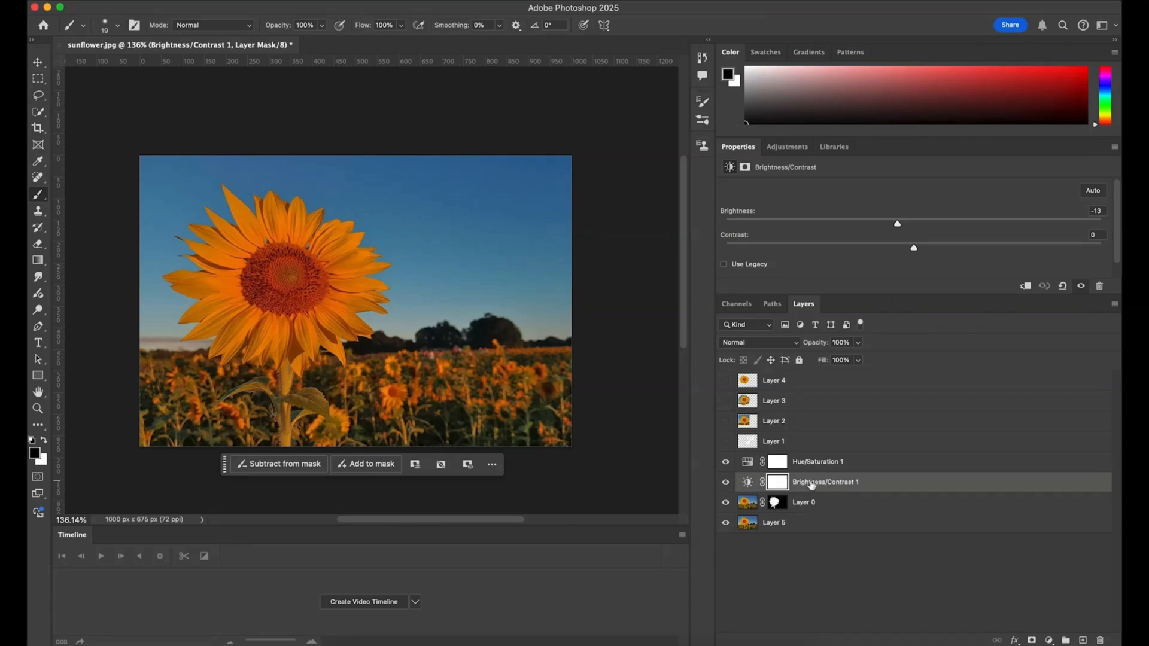
mouse_move(746, 510)
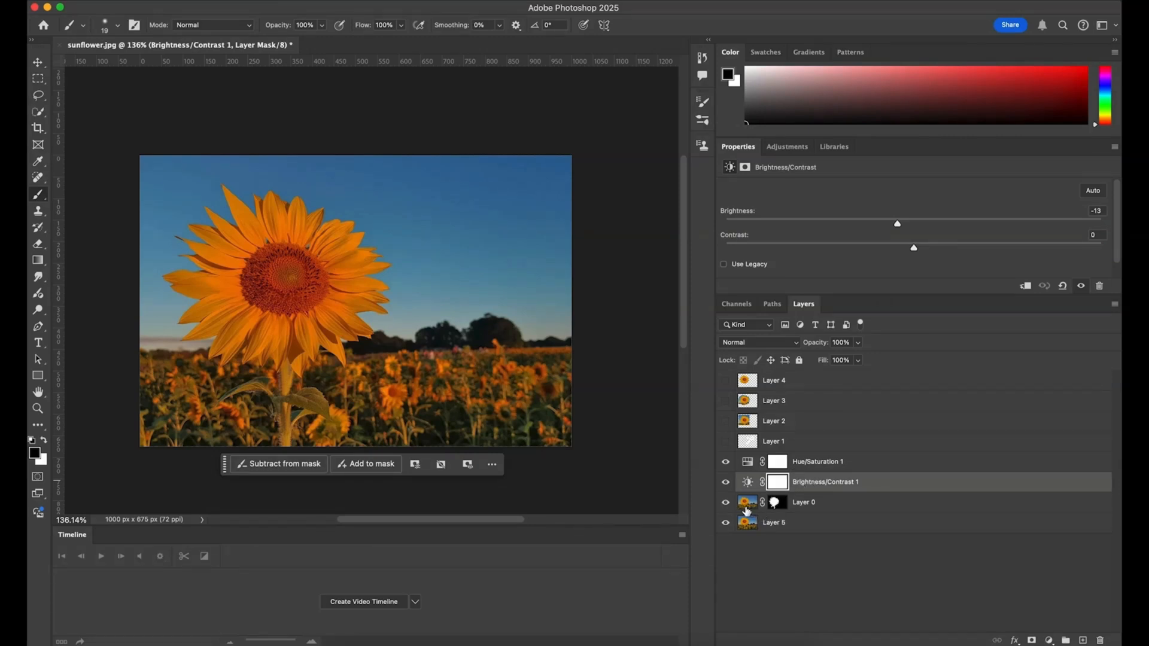
Toggle the background photo layer off and on to compare, returning to the Brightness/Contrast layer.
click(802, 501)
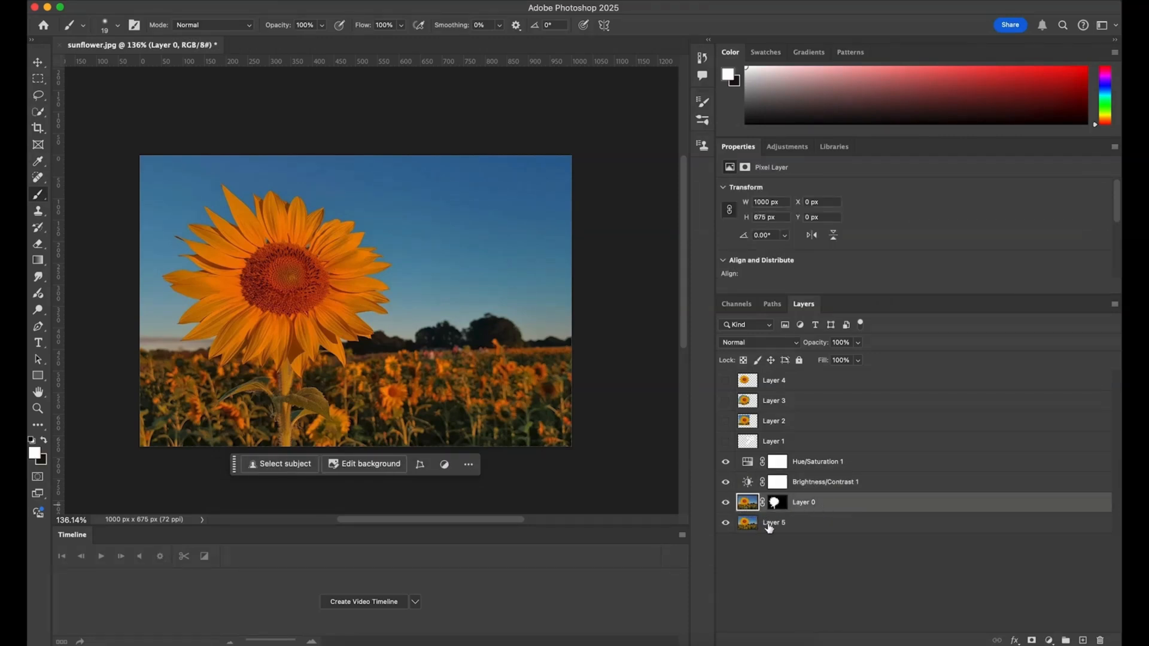
click(805, 522)
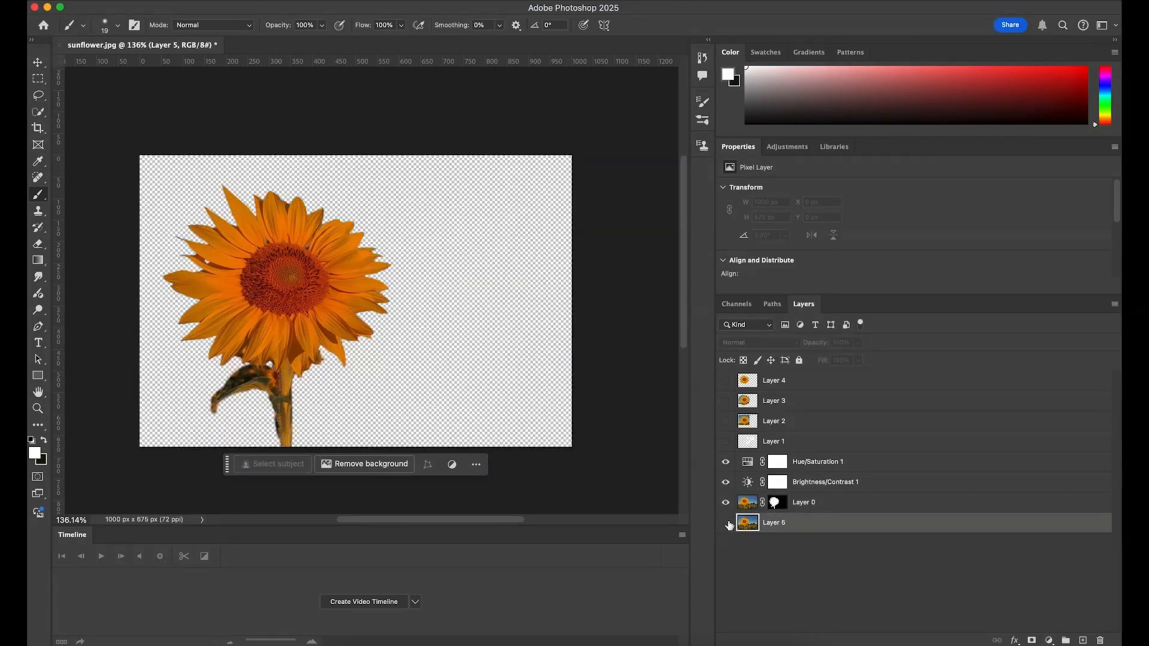
click(725, 522)
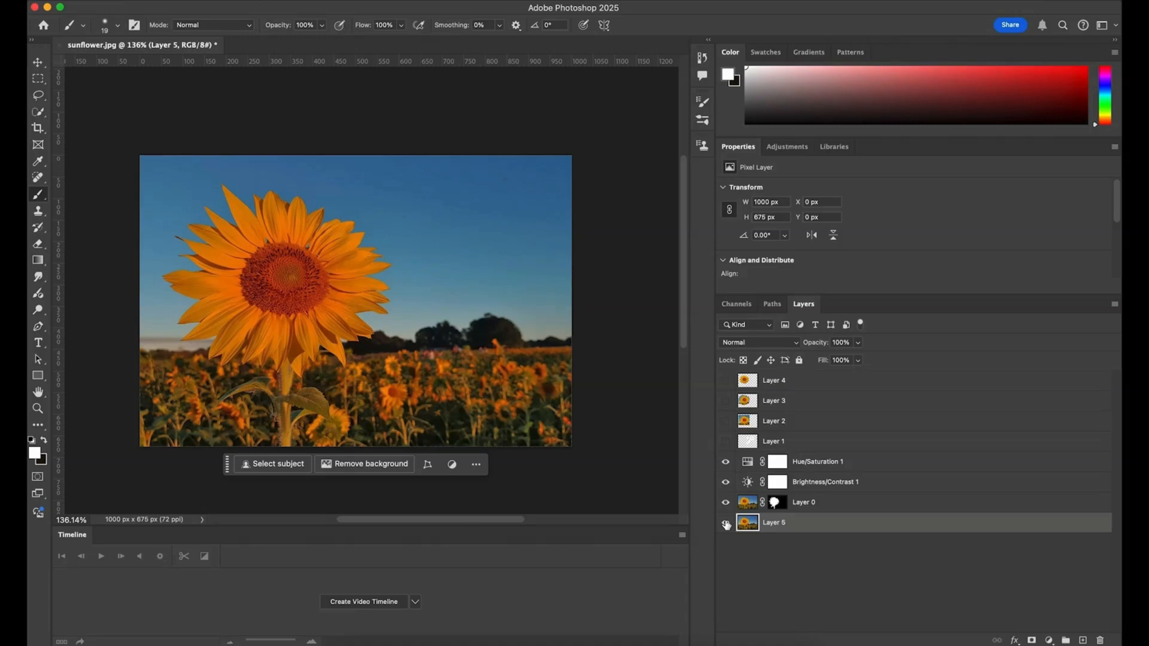
mouse_move(725, 526)
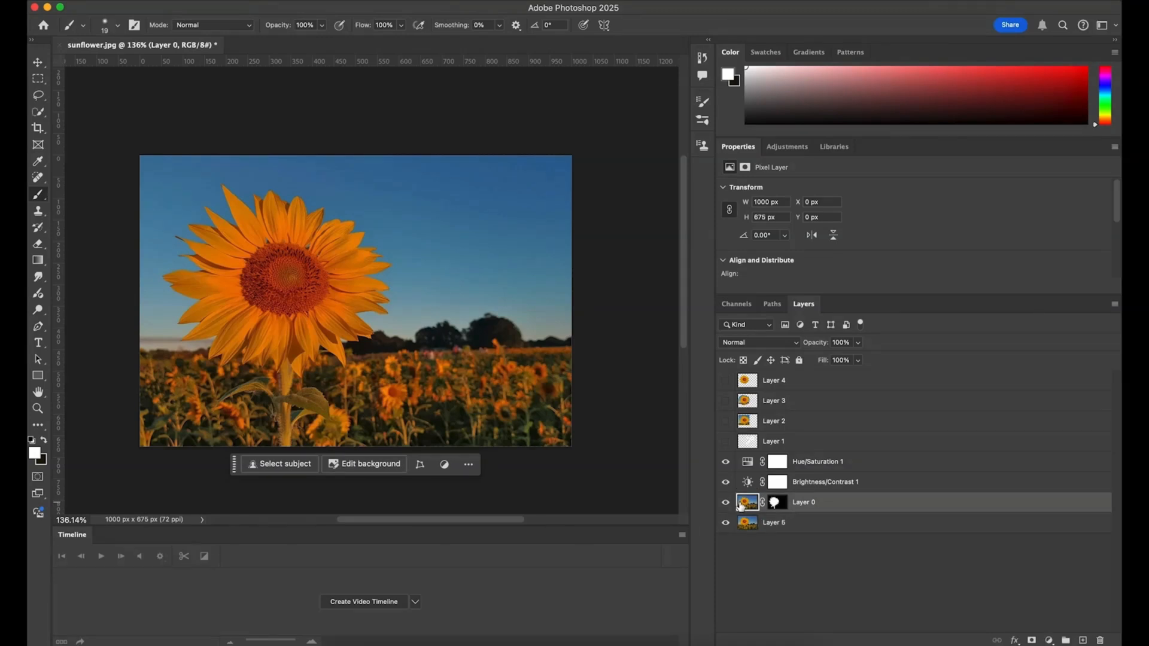
click(824, 481)
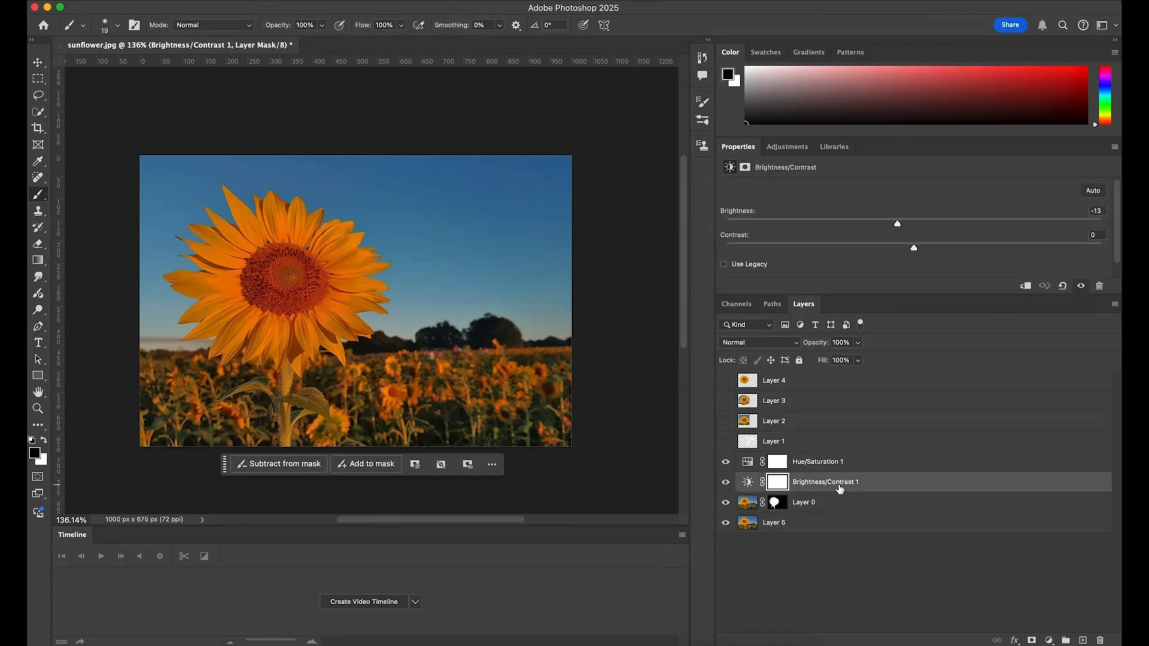
Clip the Brightness/Contrast adjustment to the cutout sunflower and select Hue/Saturation to clip too.
right_click(825, 481)
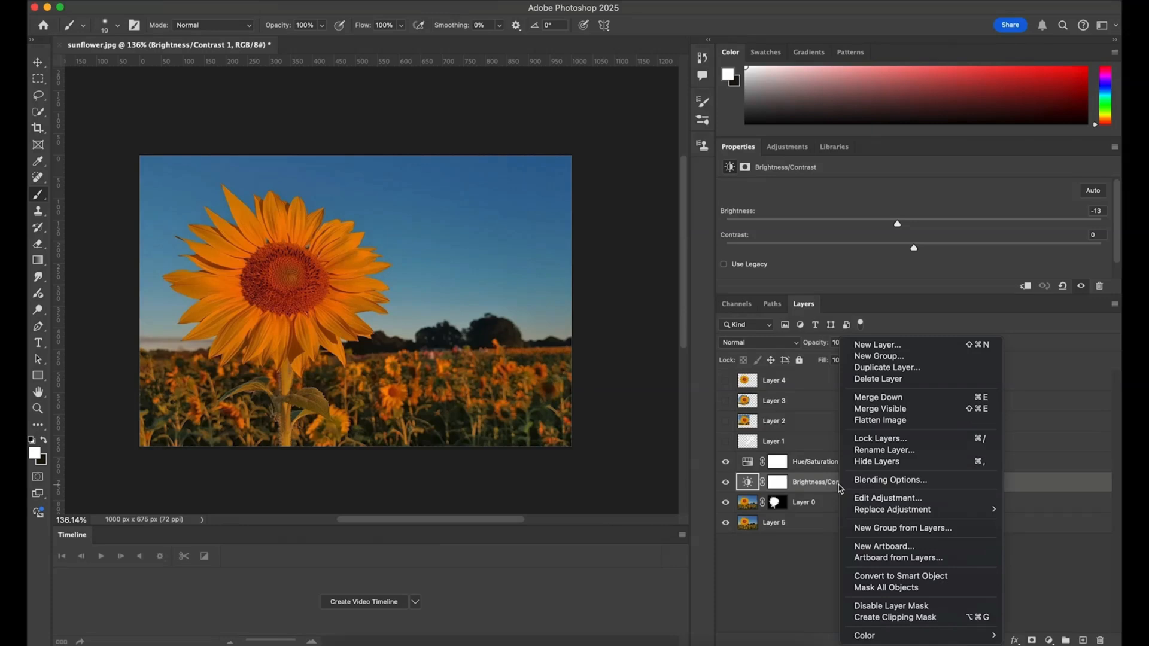
mouse_move(895, 617)
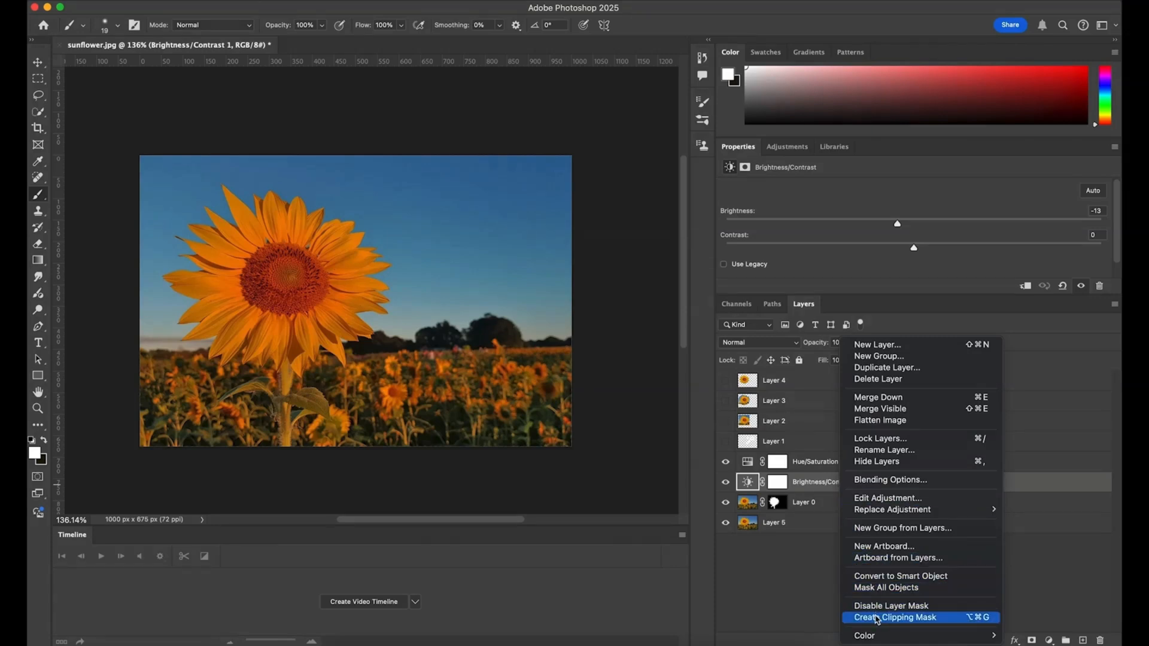
click(895, 618)
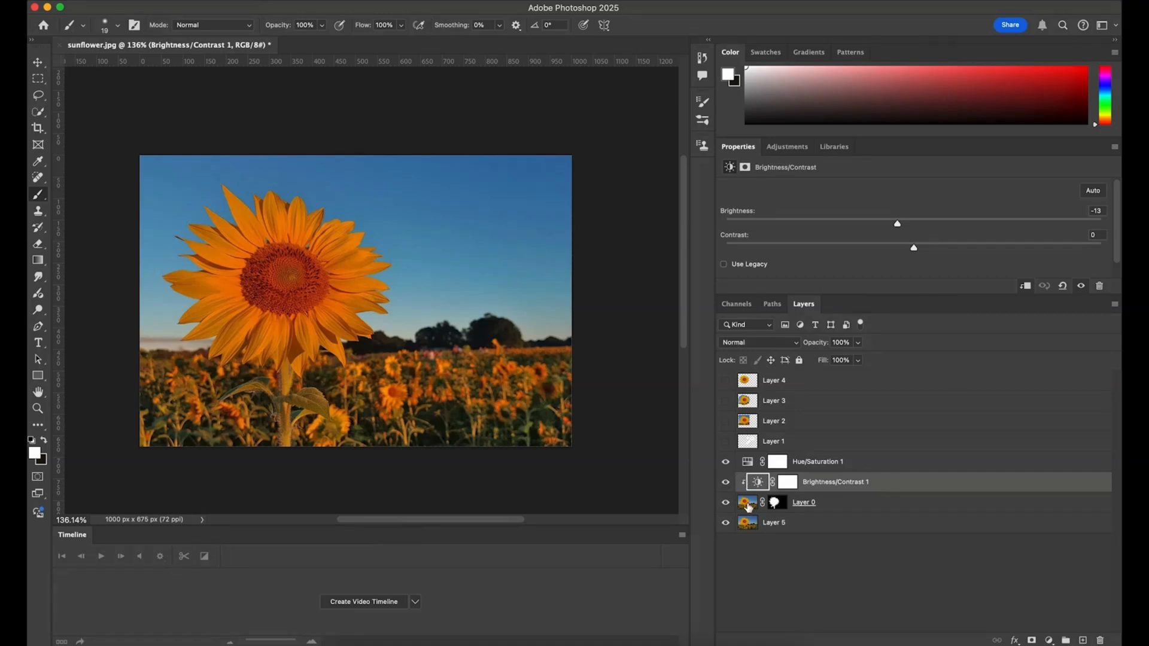
mouse_move(835, 481)
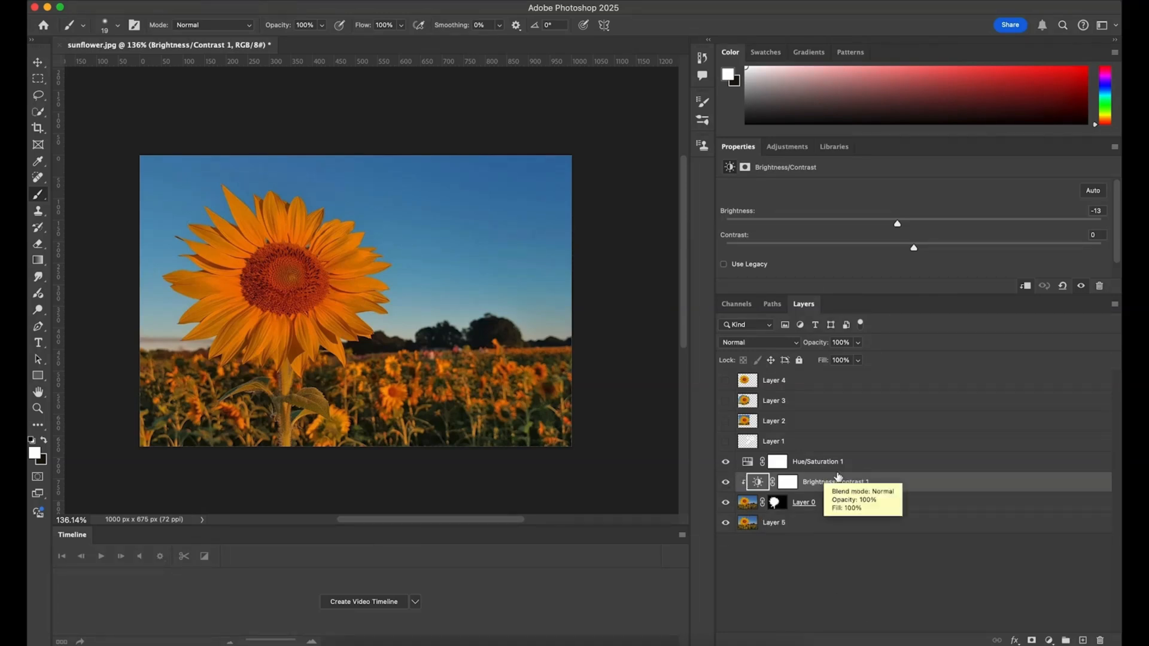
click(827, 461)
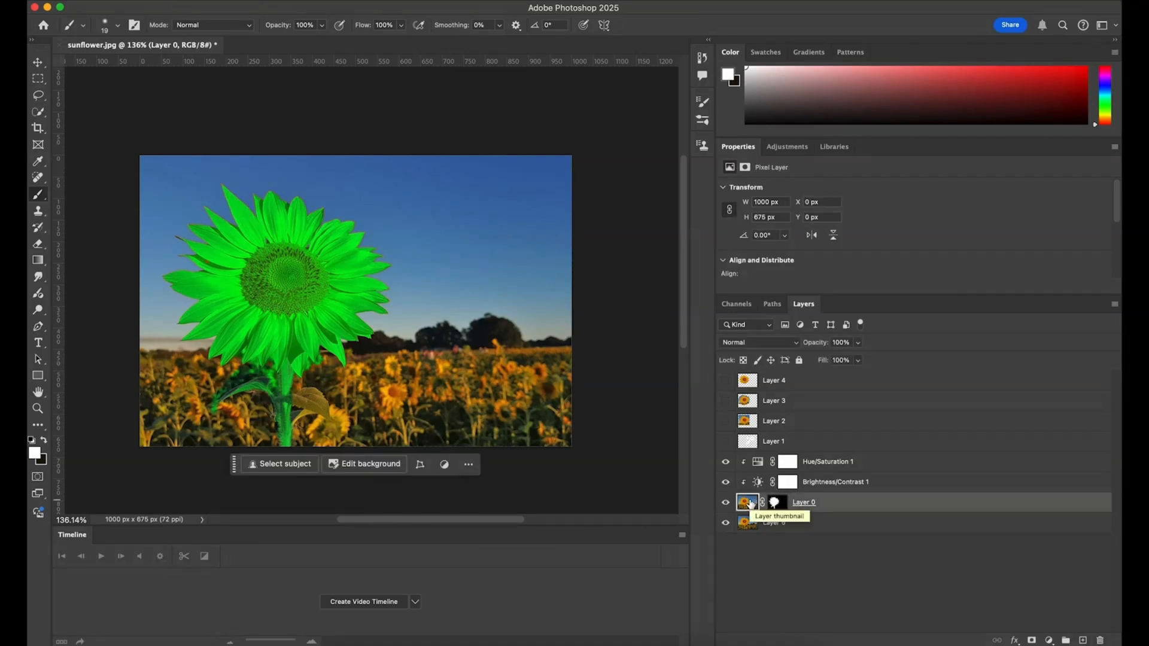
Apply a Crystallize filter with cell size 26 to the background photo on Layer 5.
click(773, 523)
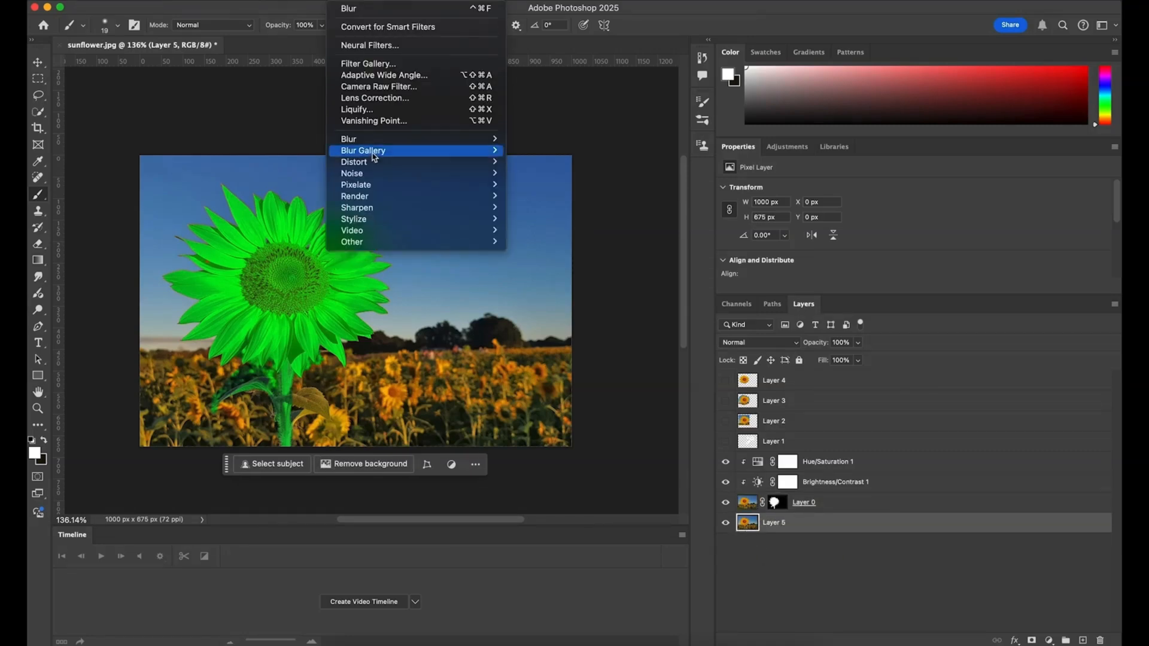
mouse_move(356, 184)
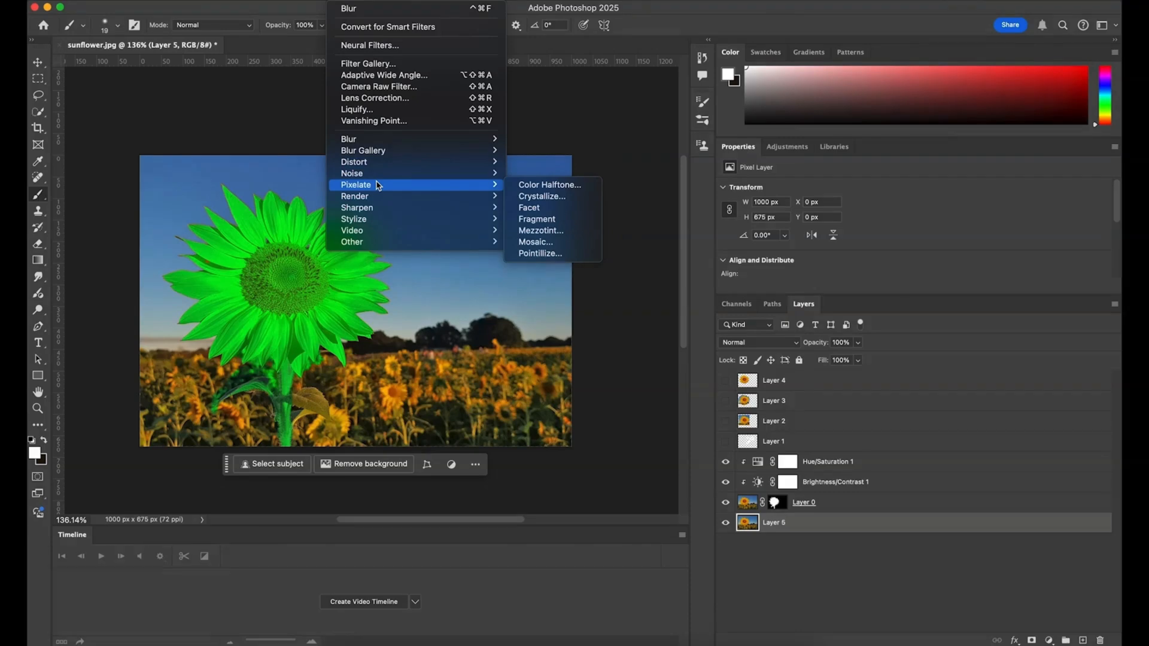
mouse_move(410, 184)
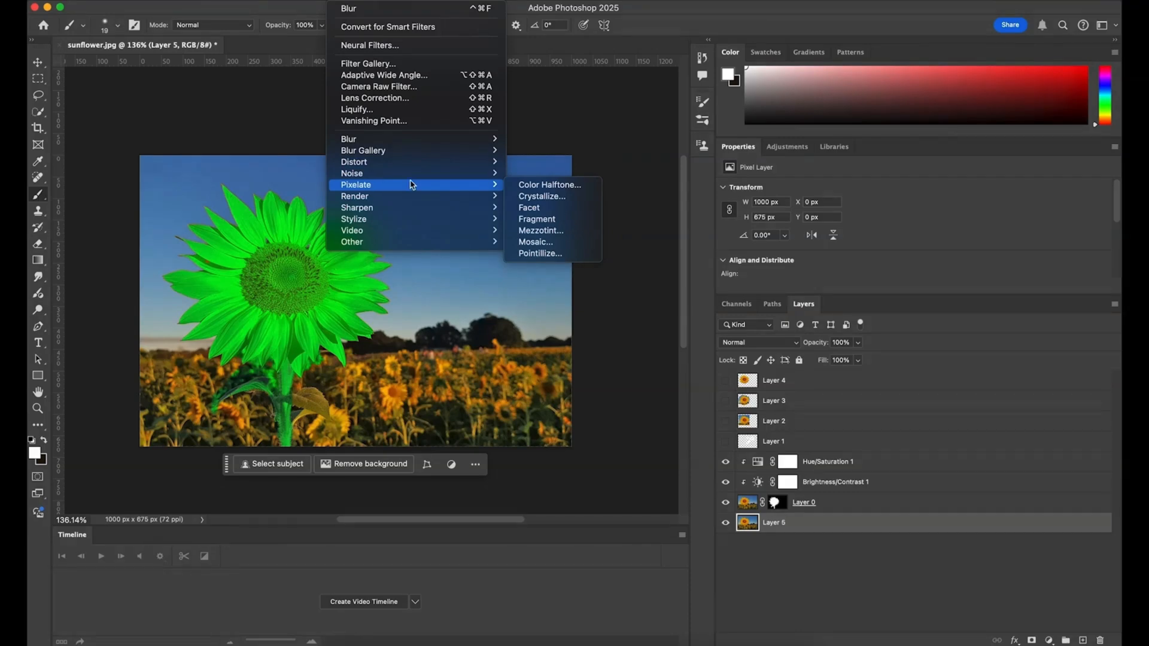
click(541, 196)
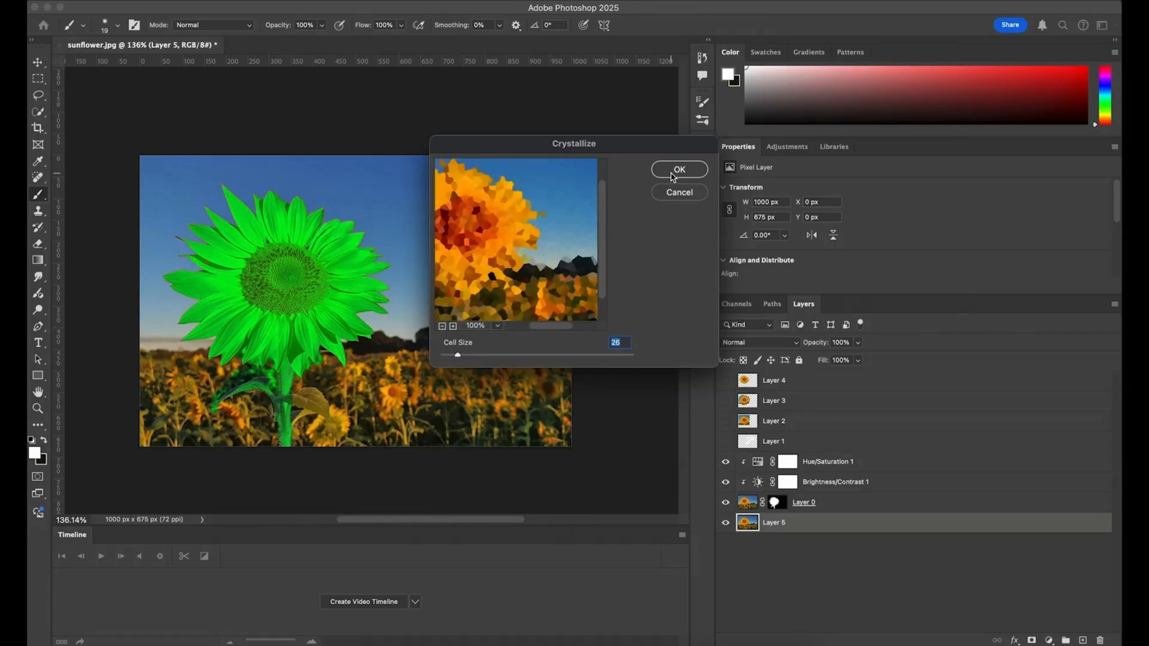
click(678, 169)
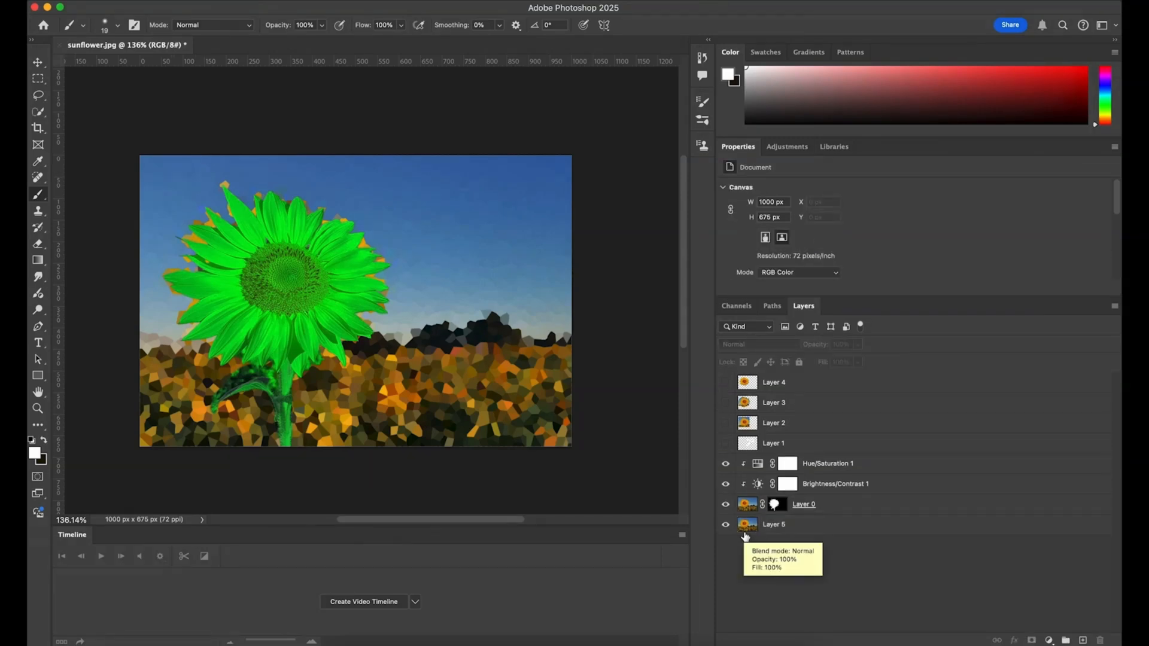
Undo the Crystallize filter and duplicate Layer 5 to create Layer 6.
click(725, 524)
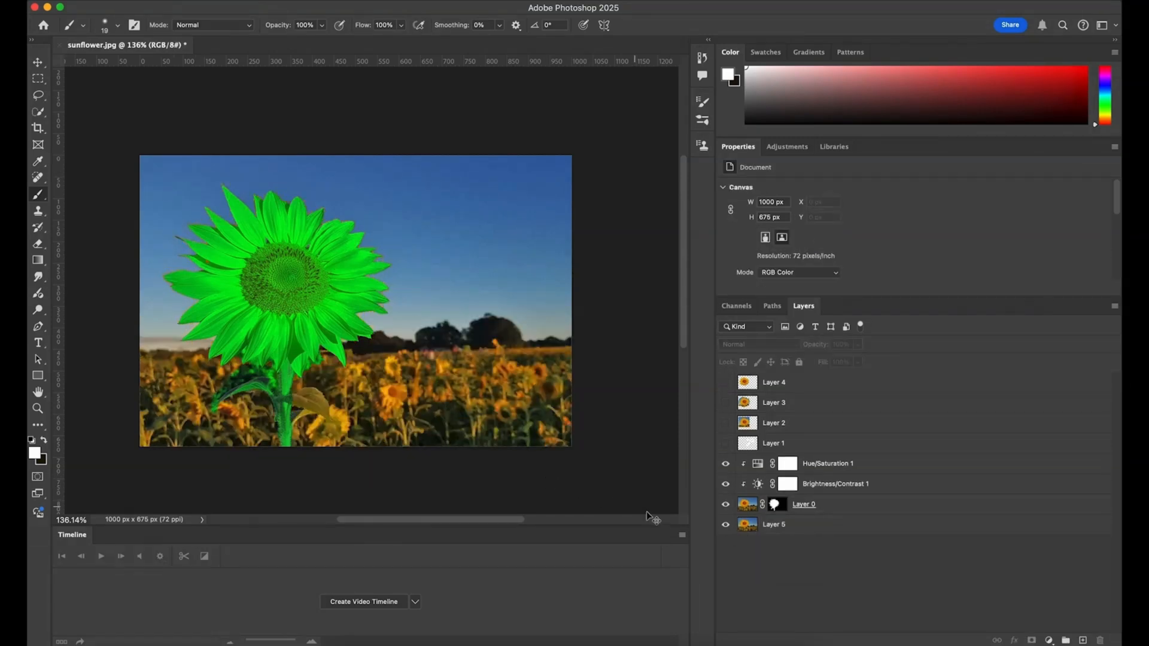
click(774, 524)
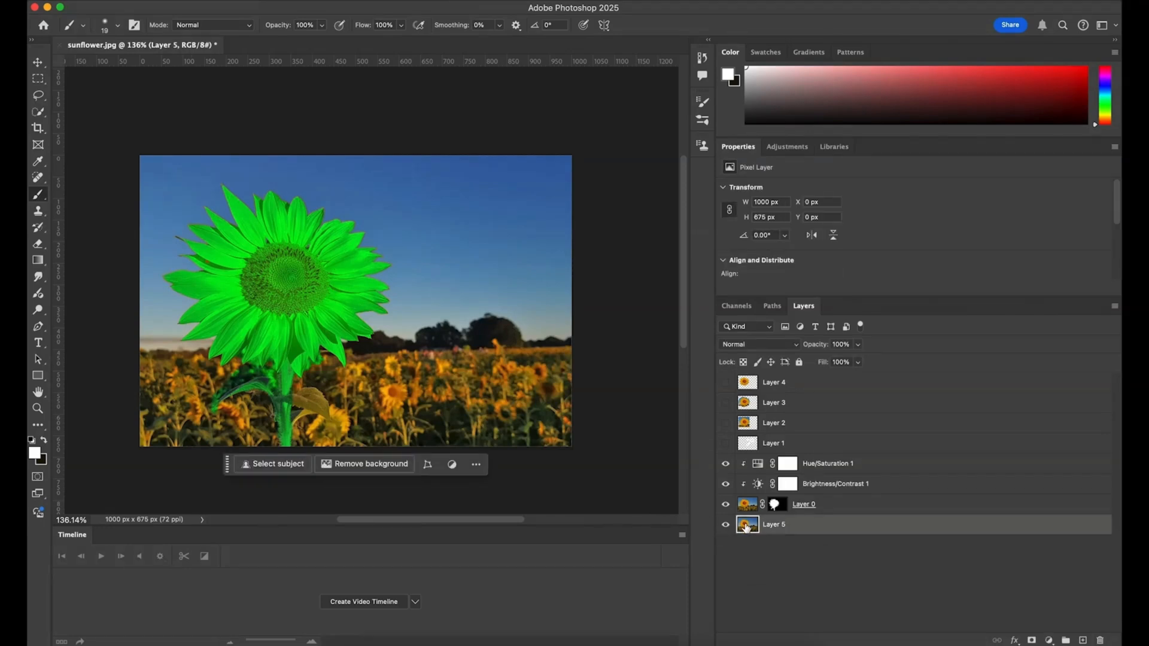
mouse_move(747, 524)
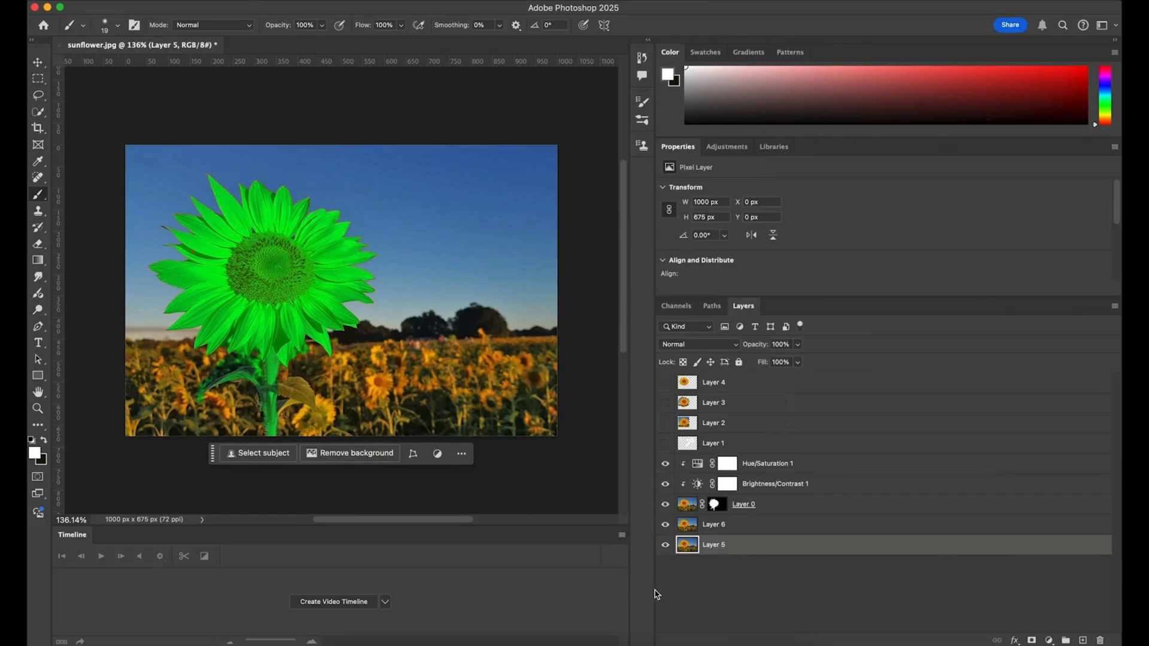
click(664, 544)
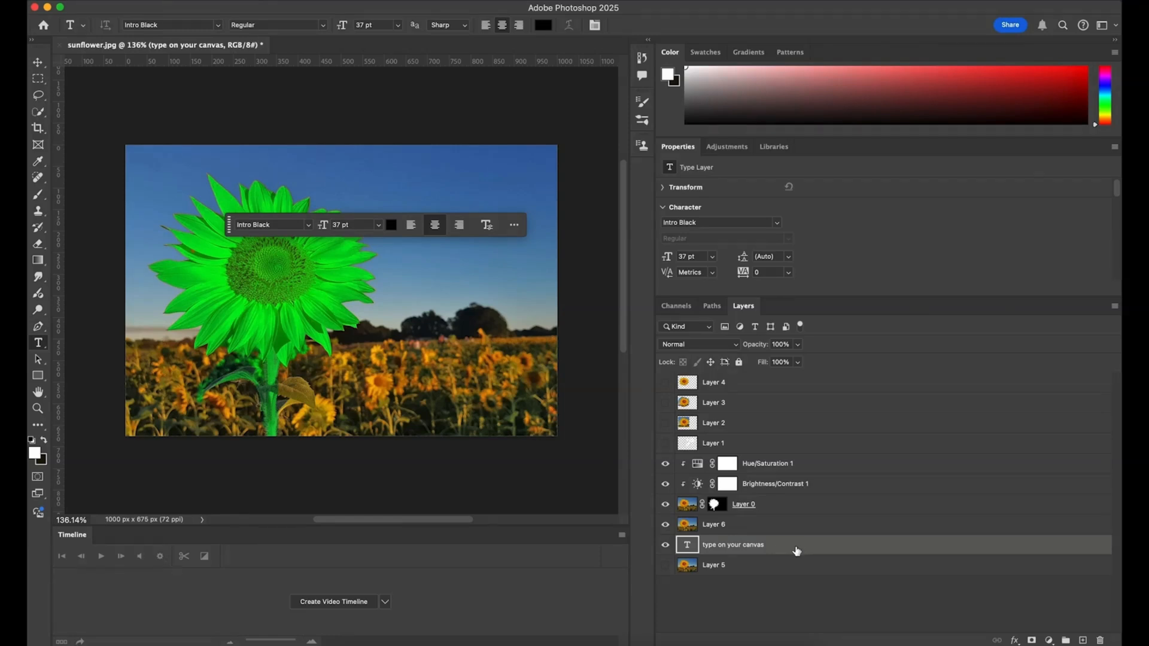
mouse_move(693, 528)
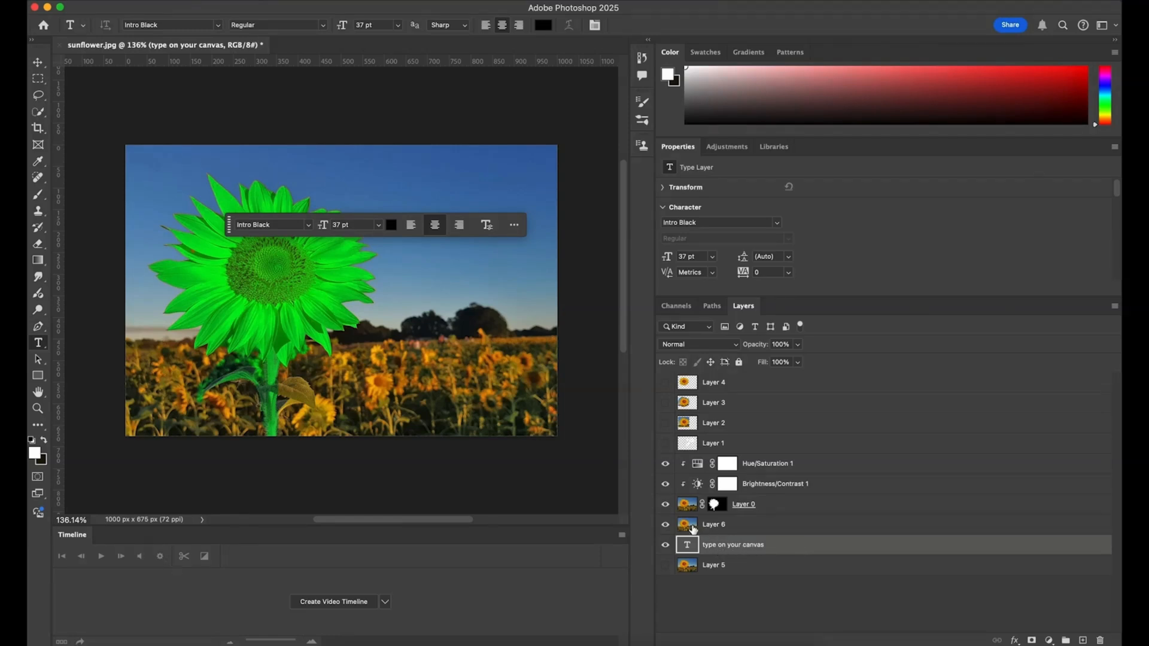
Place the 'type on your canvas' text layer above Layer 6 so it shows over the sky.
click(712, 524)
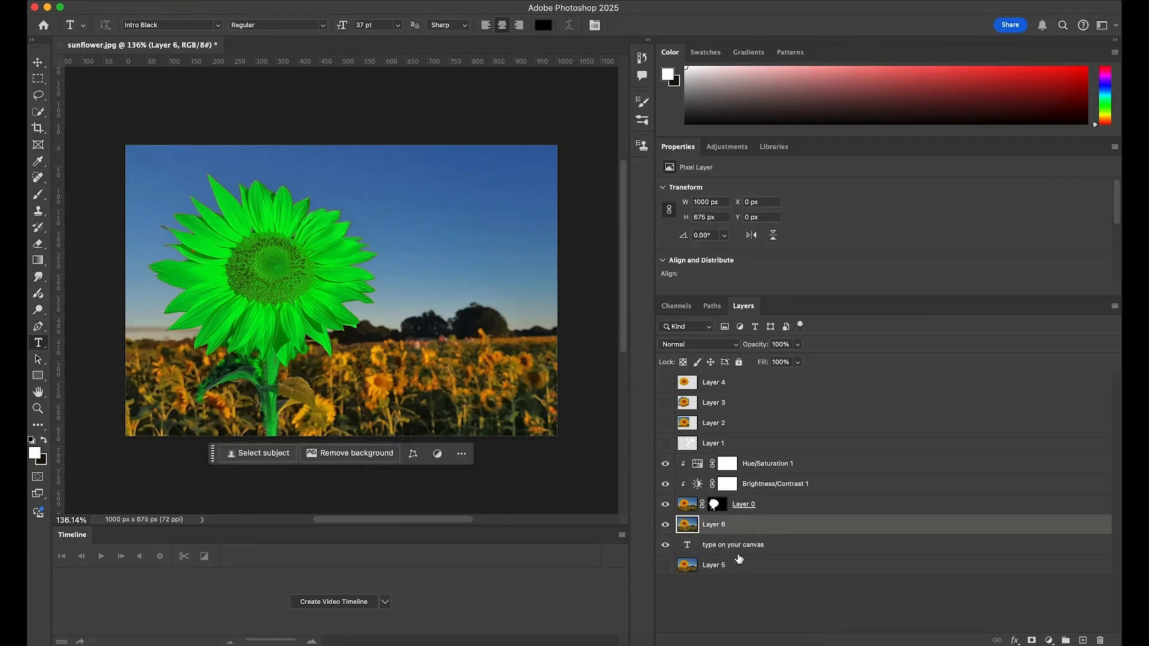
click(732, 544)
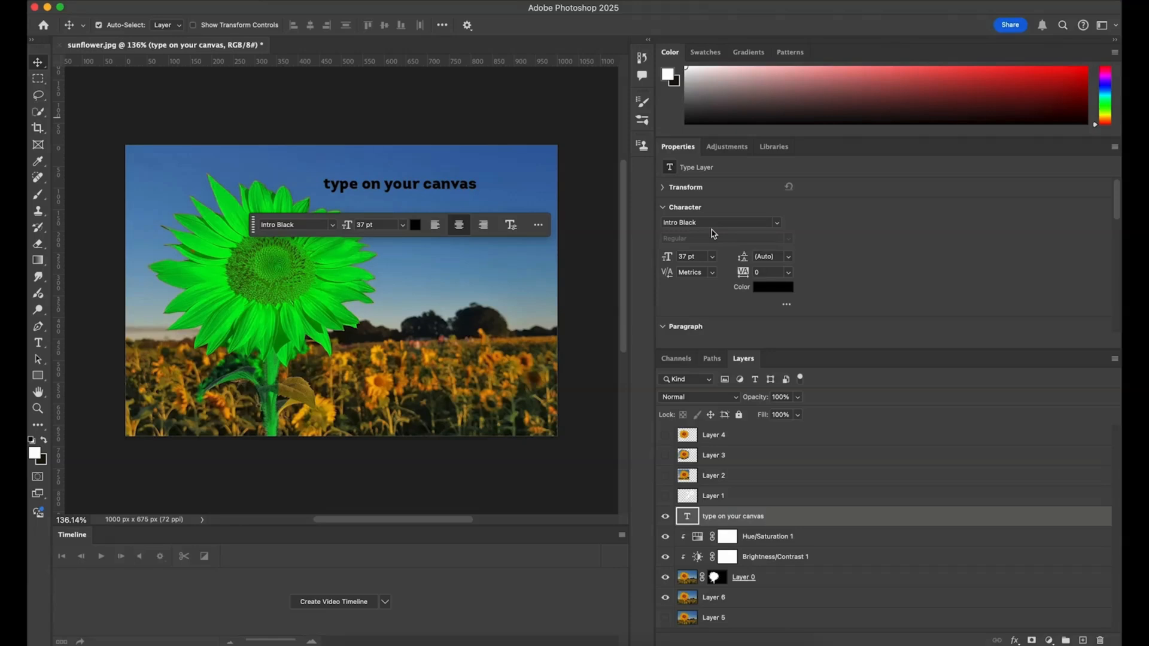
scroll(down, 3)
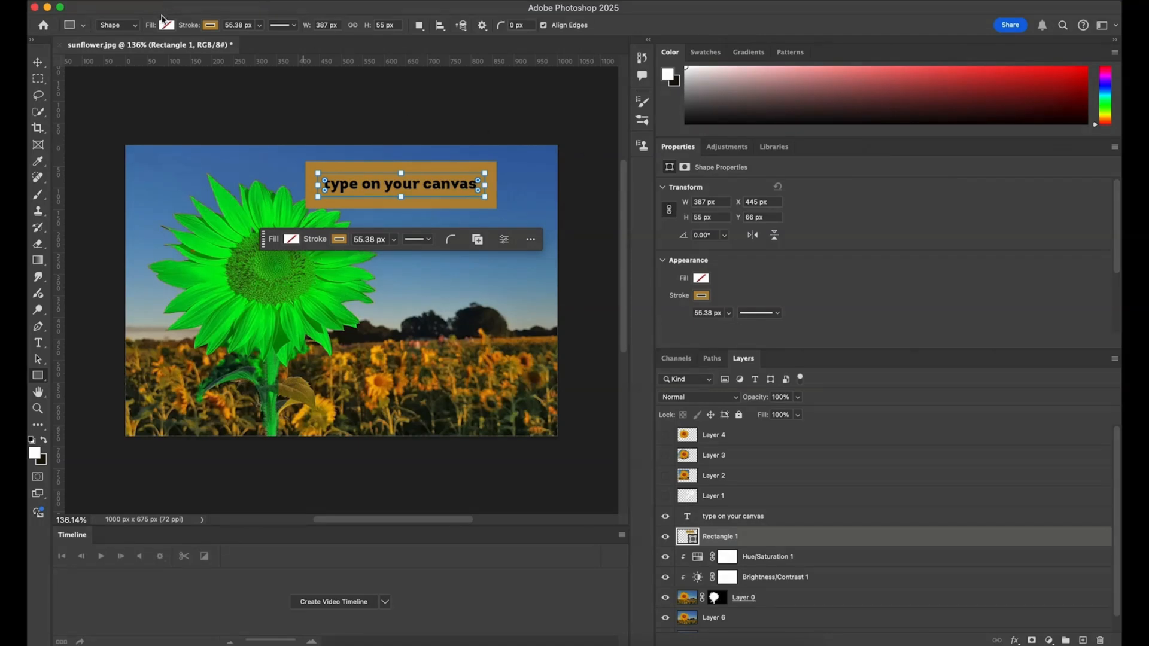
mouse_move(166, 25)
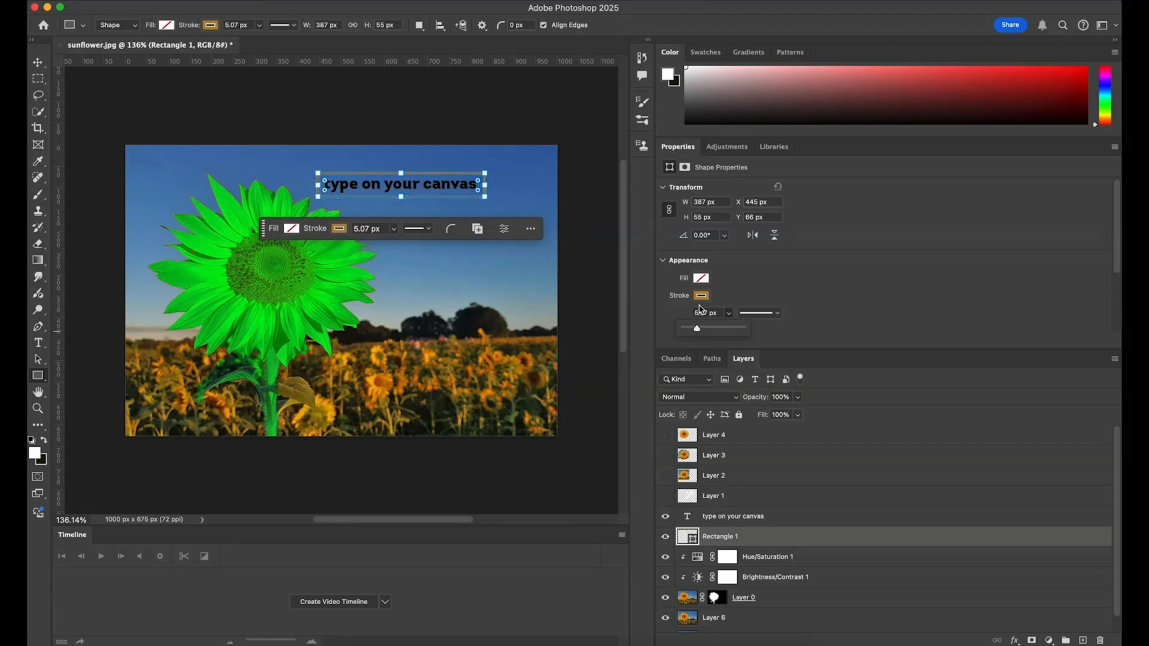
Pick an orange stroke colour for the Rectangle 1 outline framing the text.
click(701, 294)
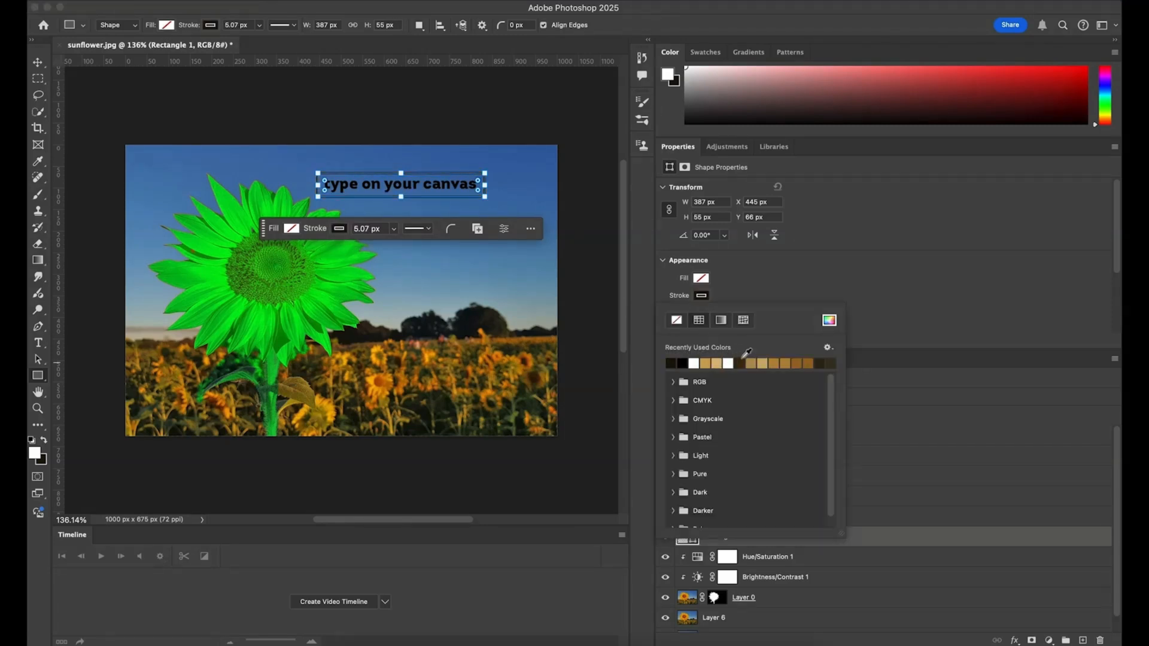
click(700, 278)
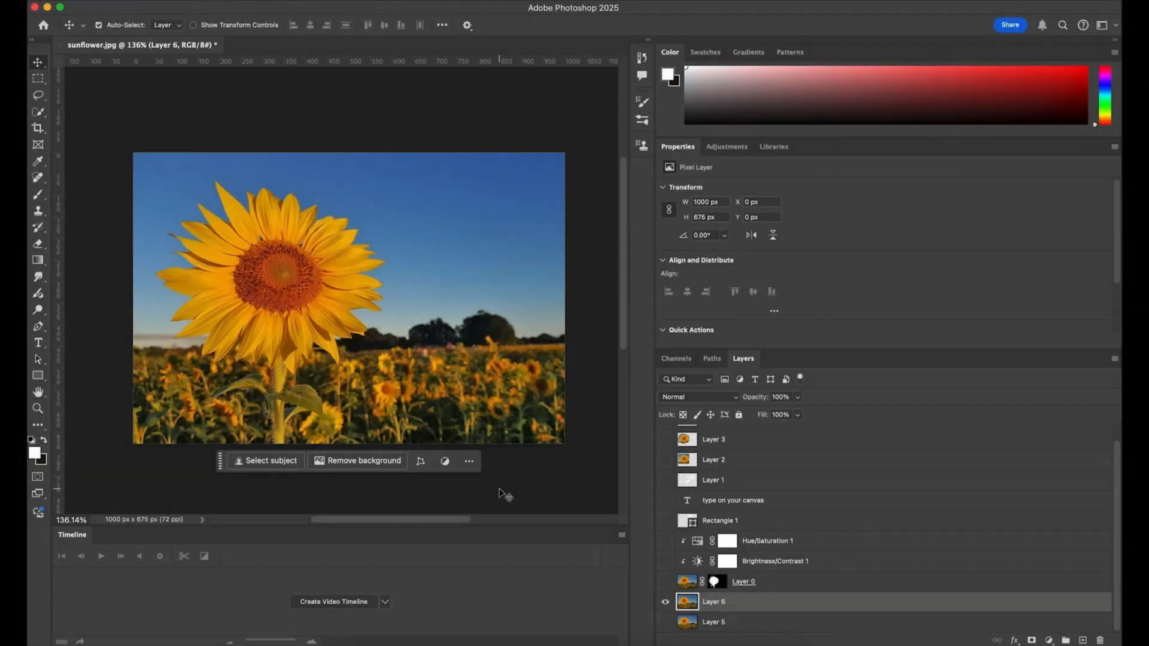
Lasso the upper-right sky and run Generative Fill with the prompt 'clouds'.
click(38, 95)
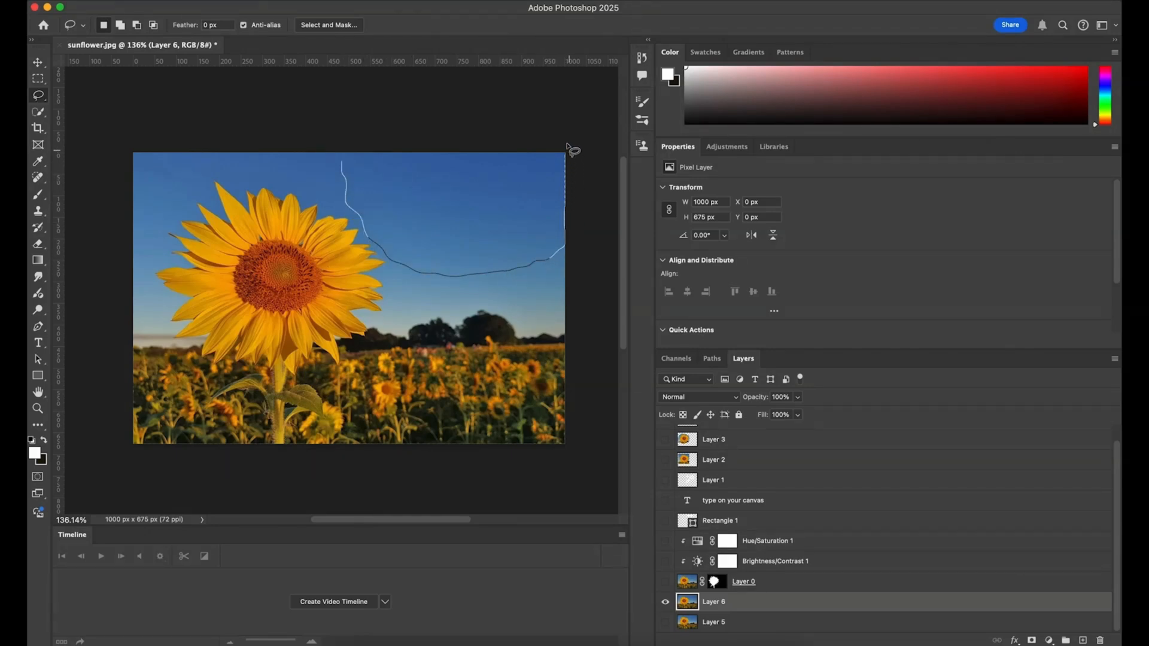
click(344, 165)
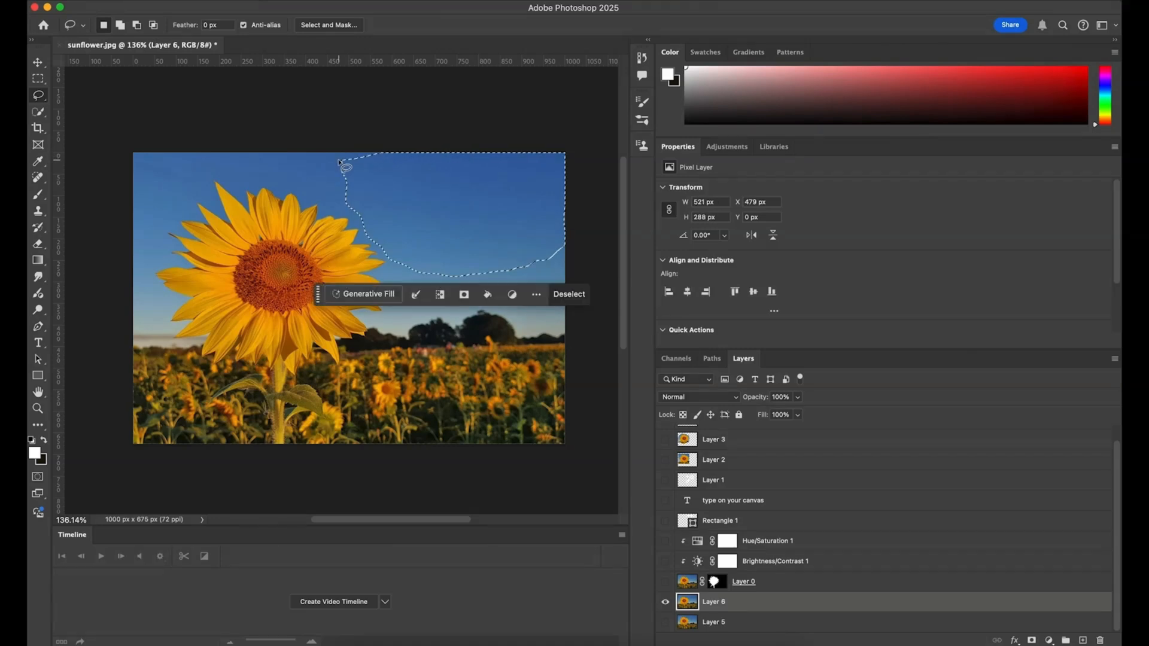
click(368, 295)
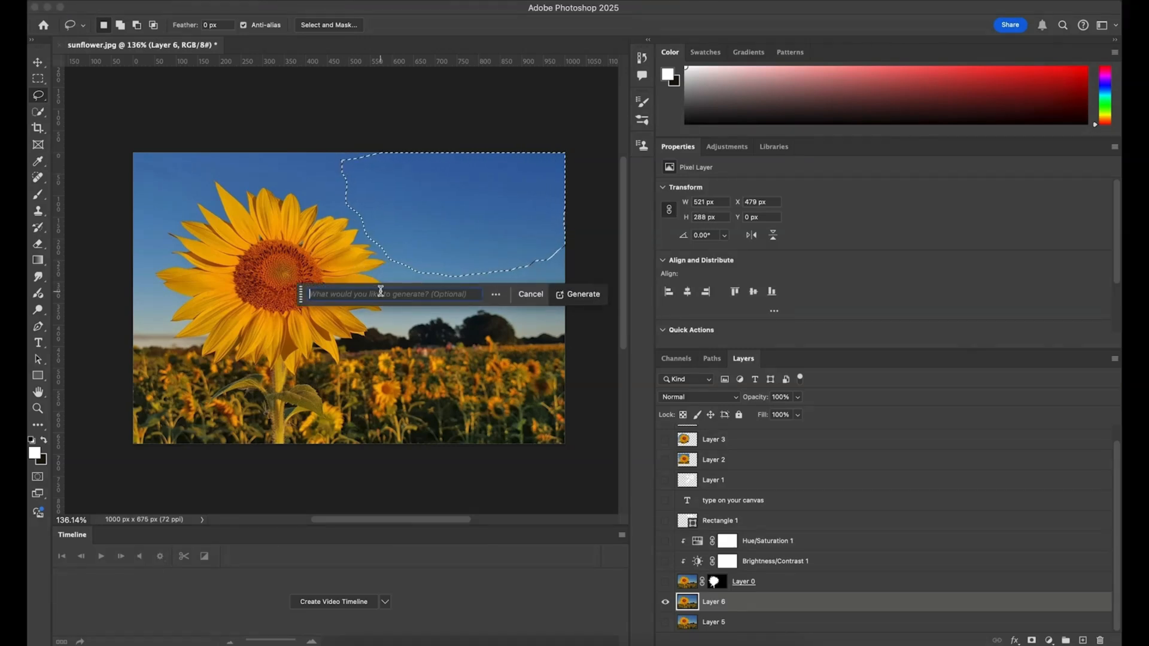
text(clou)
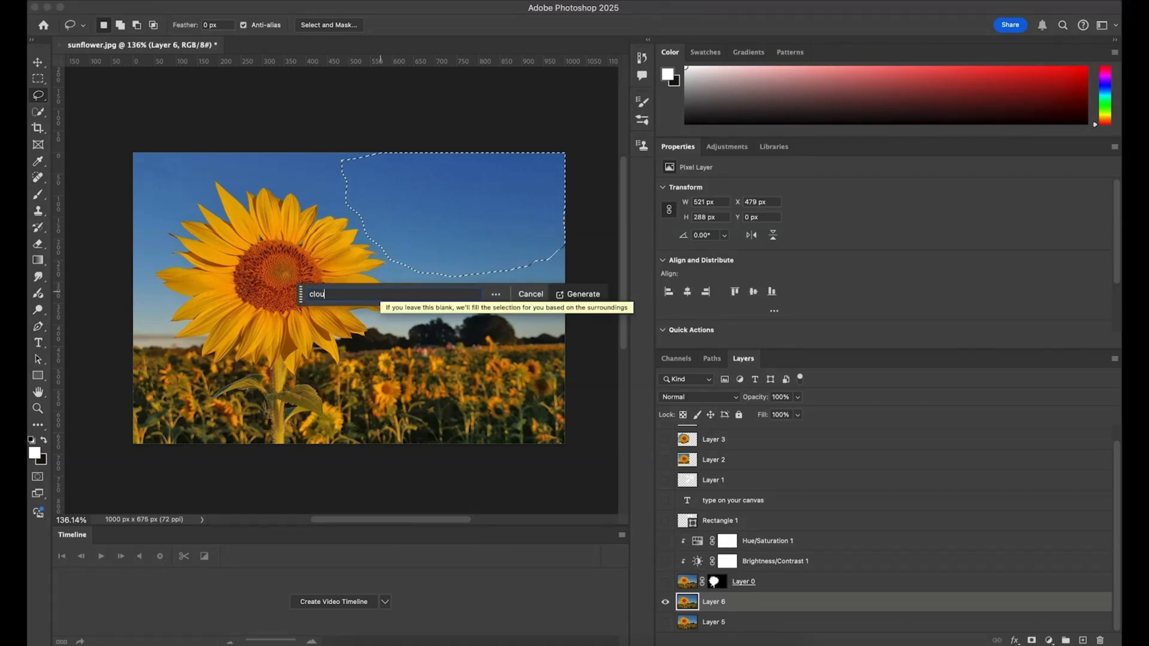
click(582, 294)
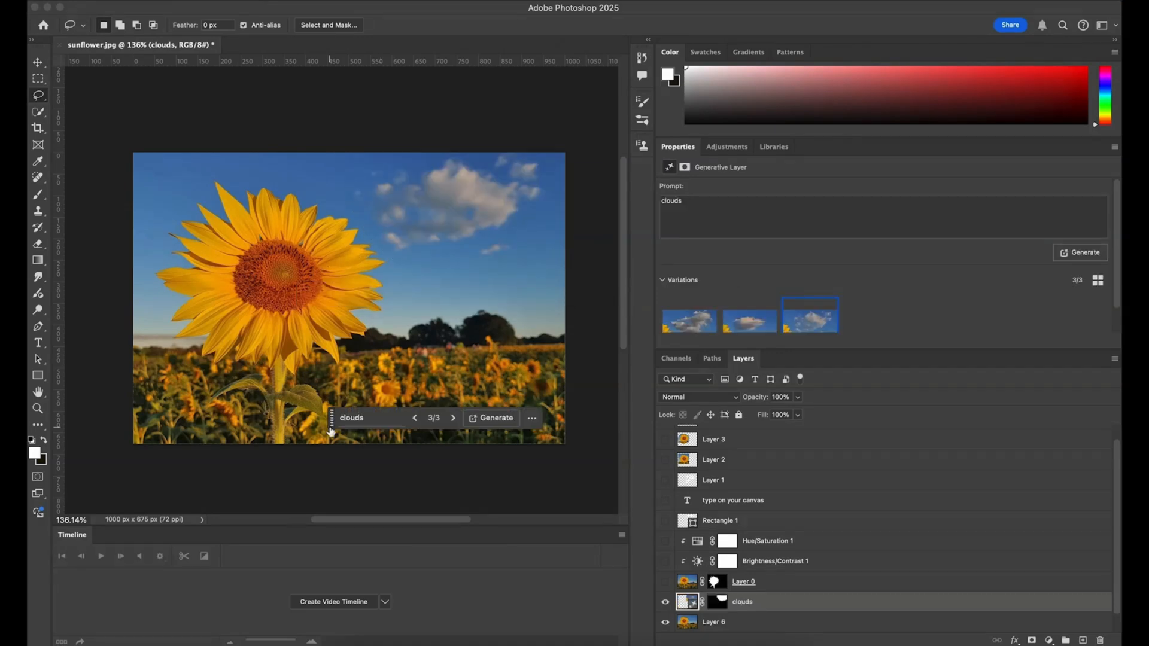
Browse through the generated cloud variations with the arrows.
click(415, 418)
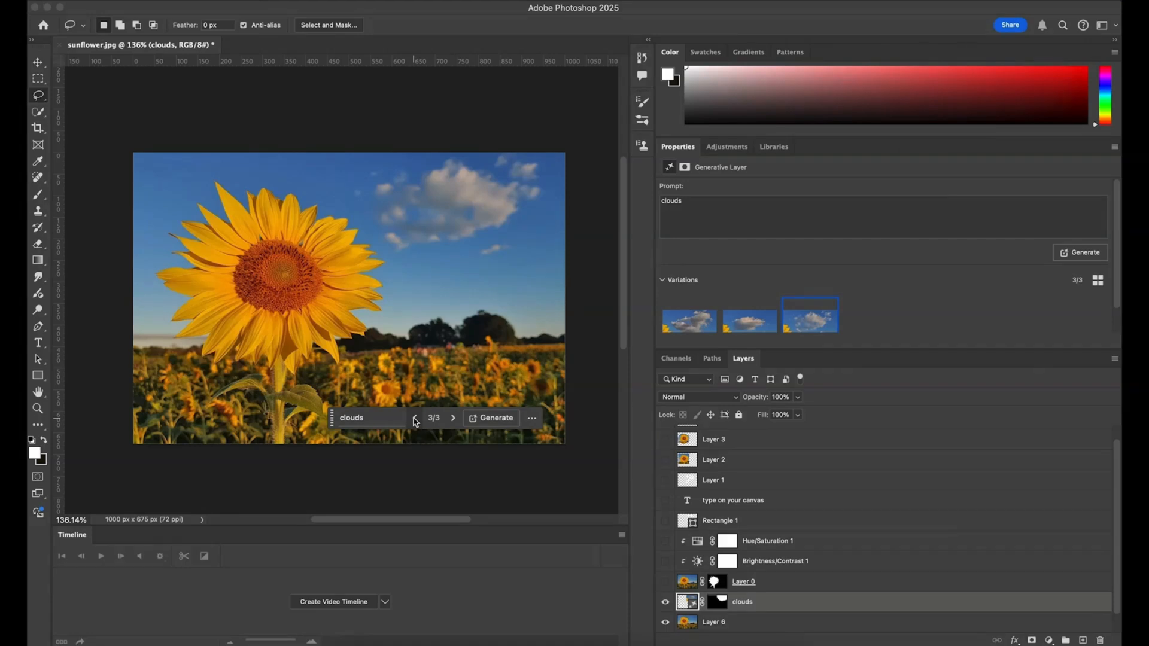
click(415, 417)
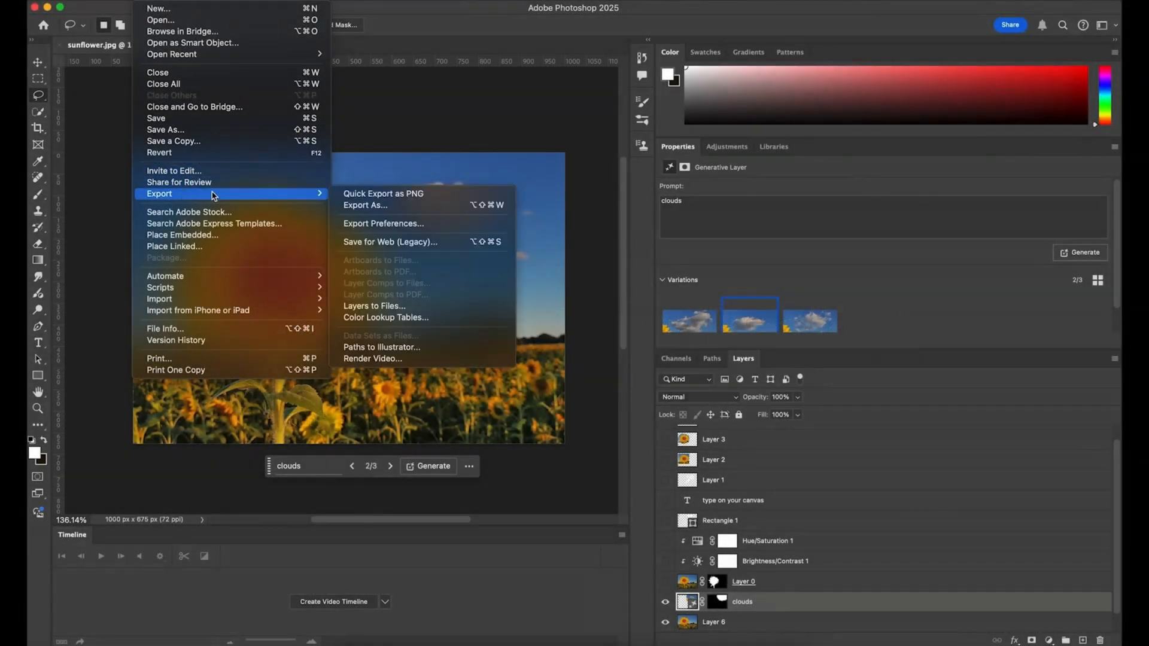
Set Export As to JPG format at quality 7, ready to export.
click(364, 205)
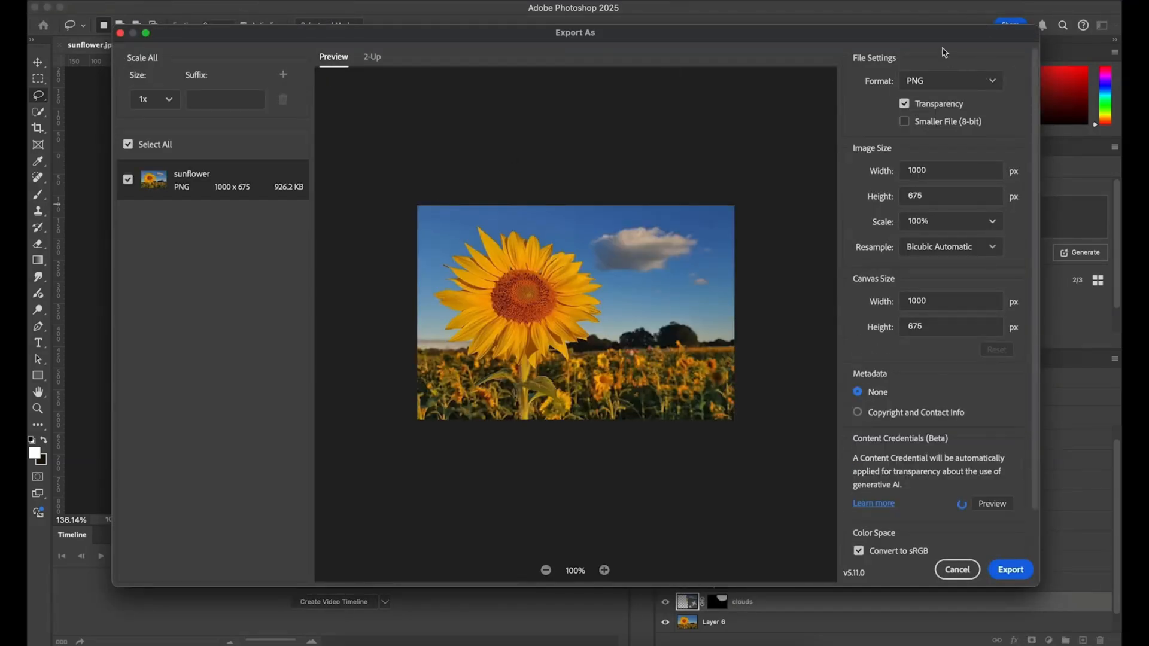
click(949, 80)
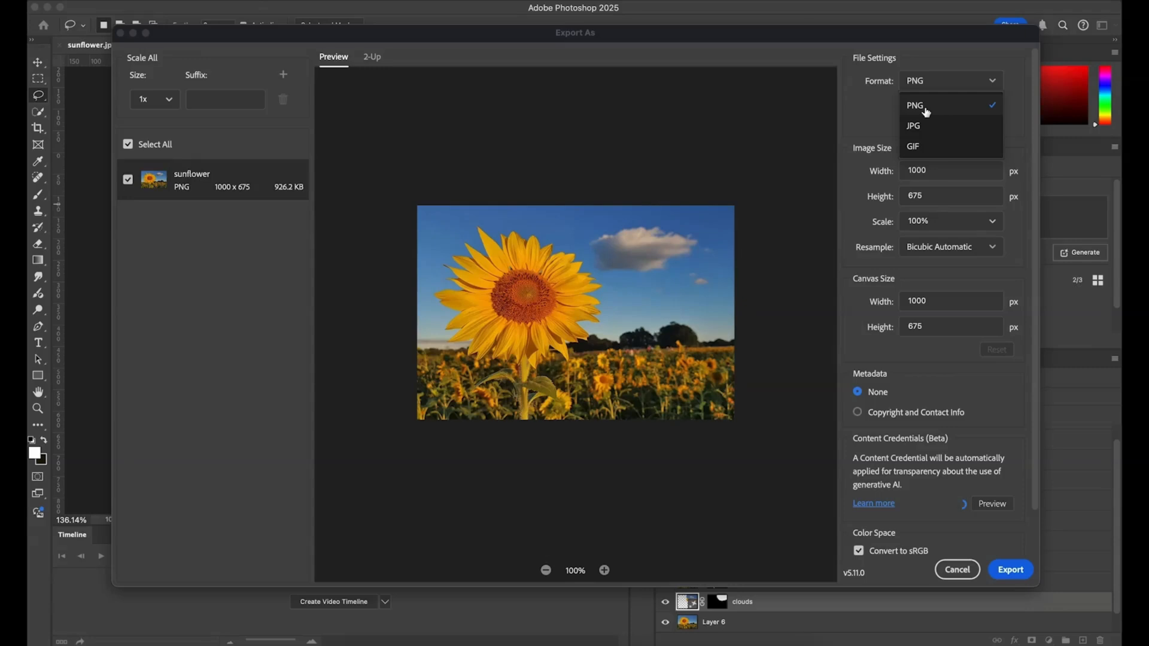
mouse_move(922, 135)
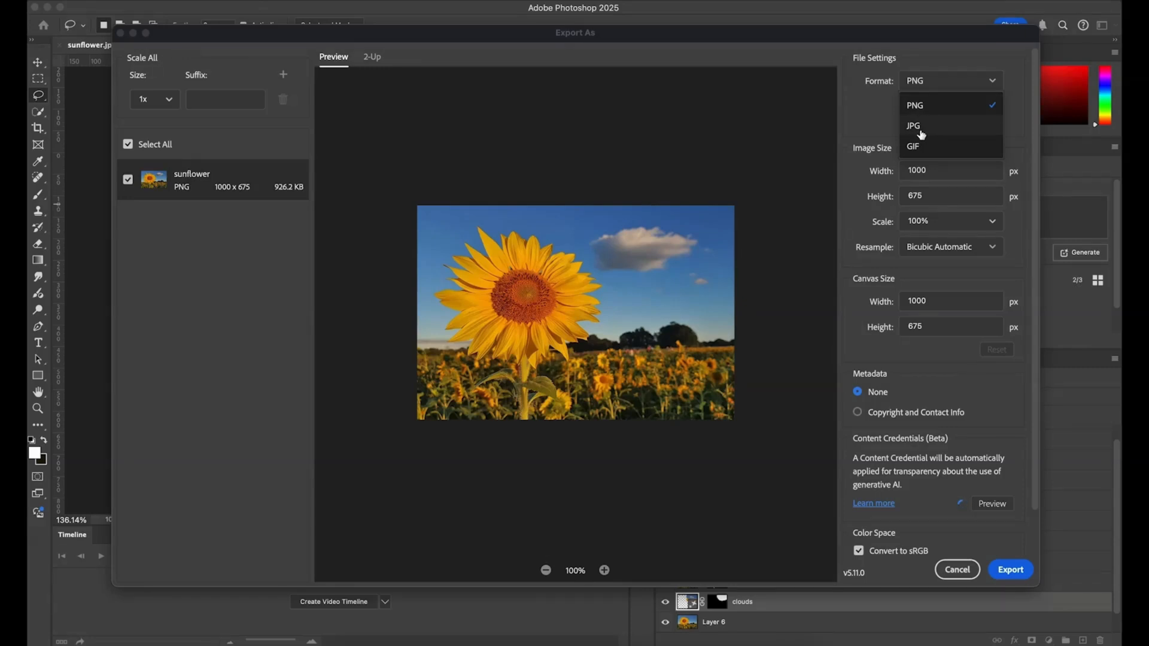
mouse_move(921, 113)
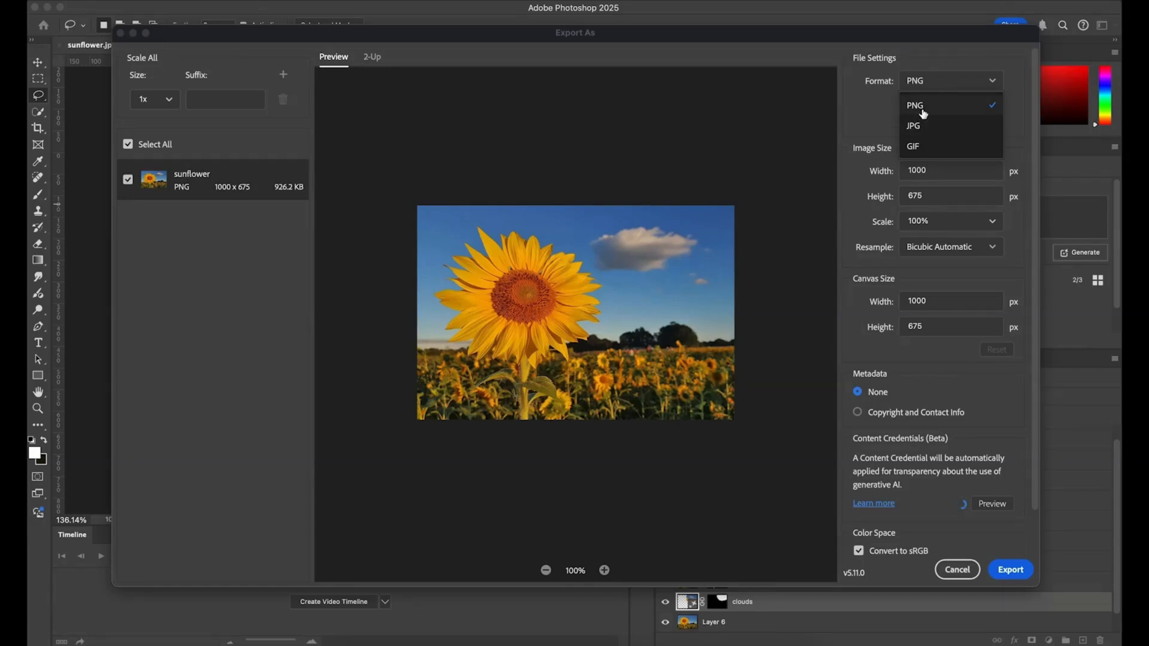
click(913, 126)
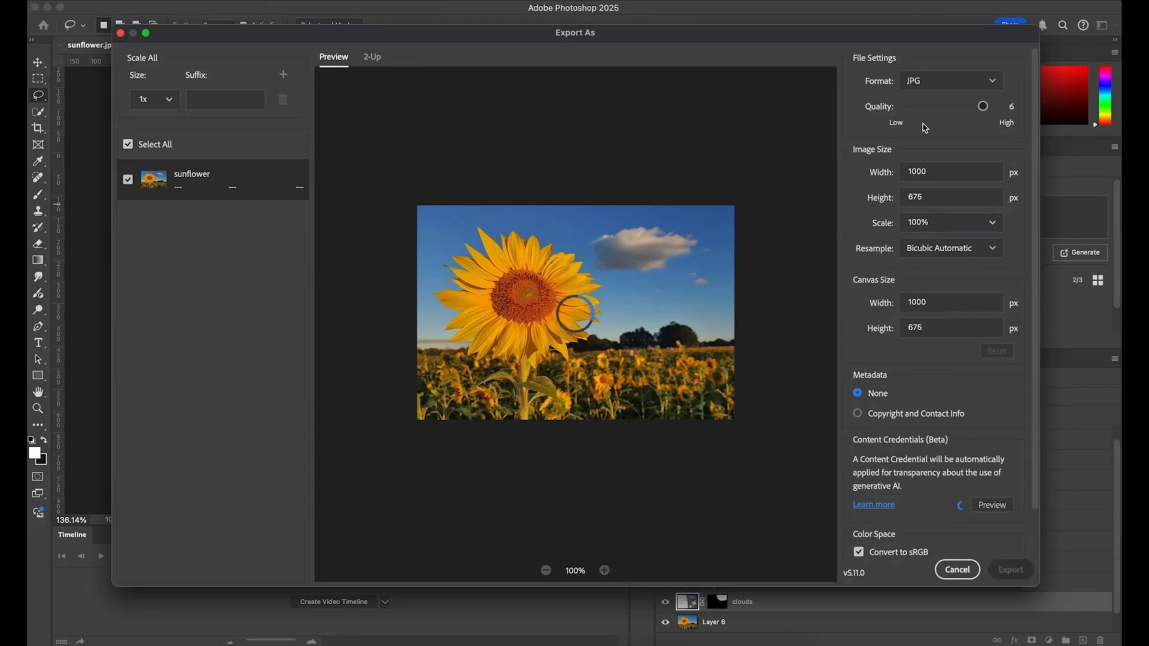
click(998, 107)
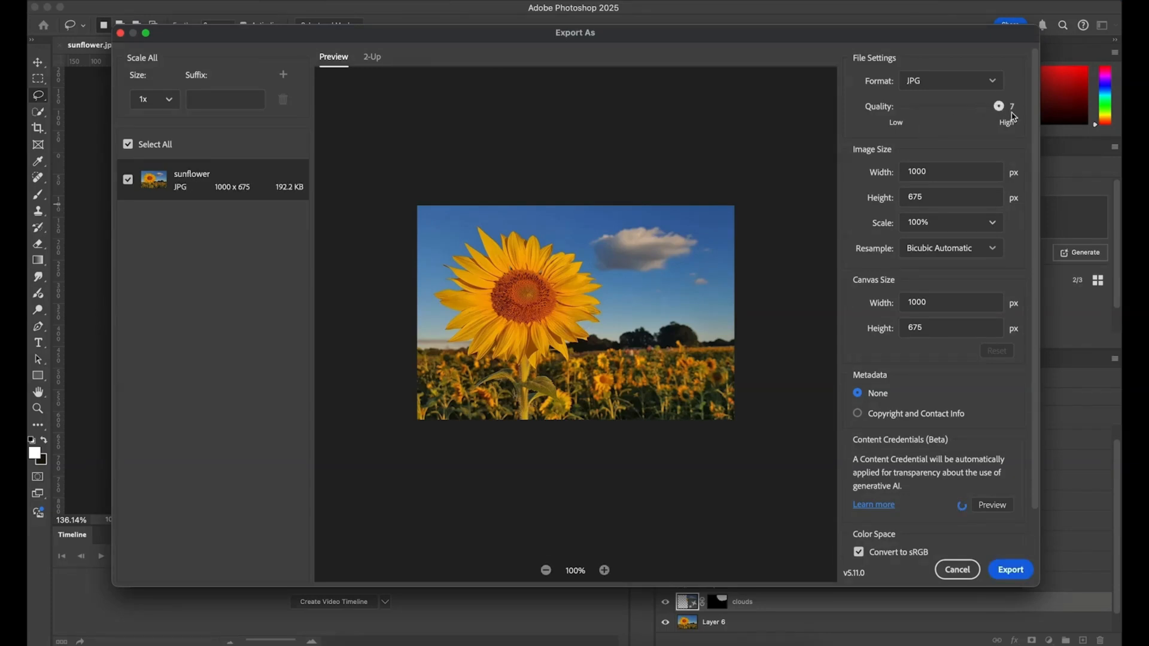
click(998, 105)
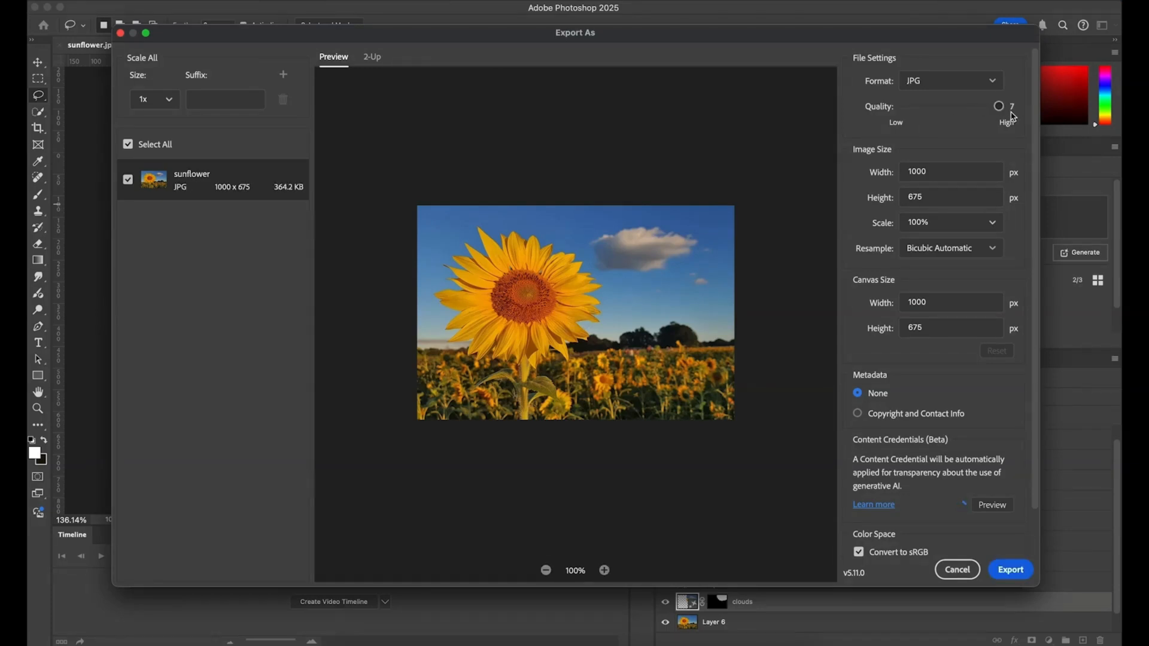